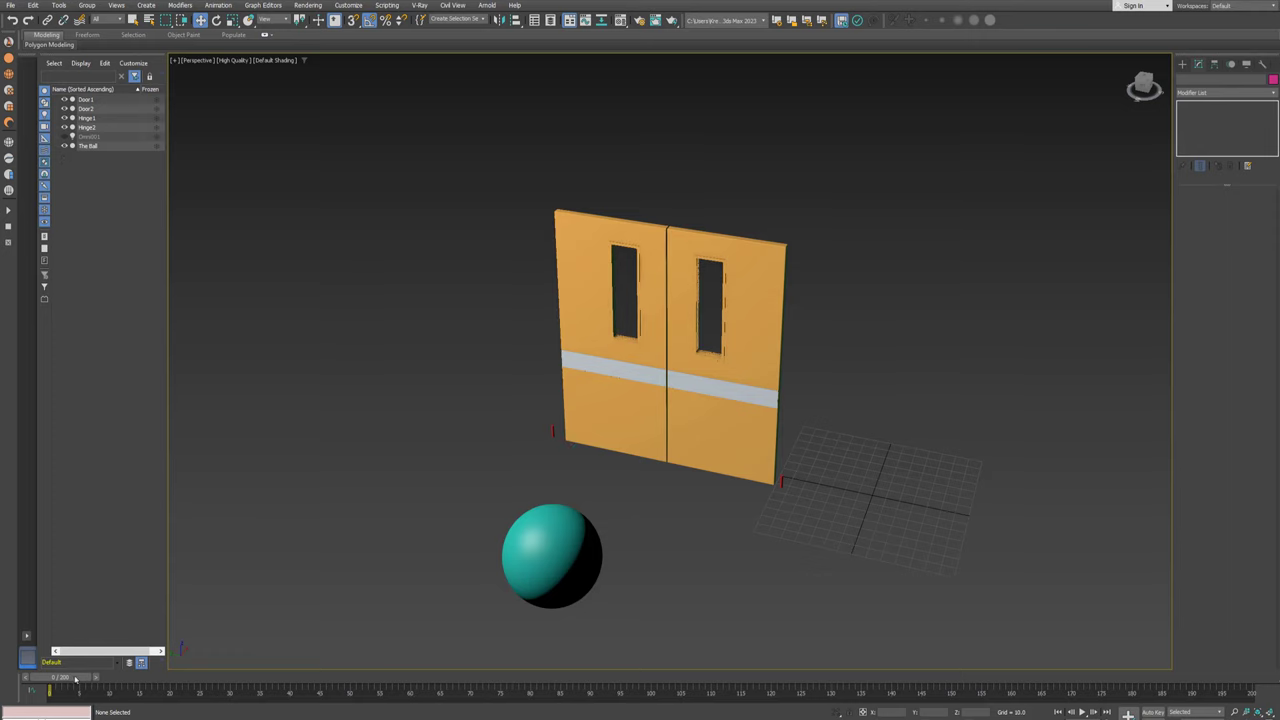
- Switch the viewport to Left view showing the doors face-on, with Door2 selected
left_click(64, 145)
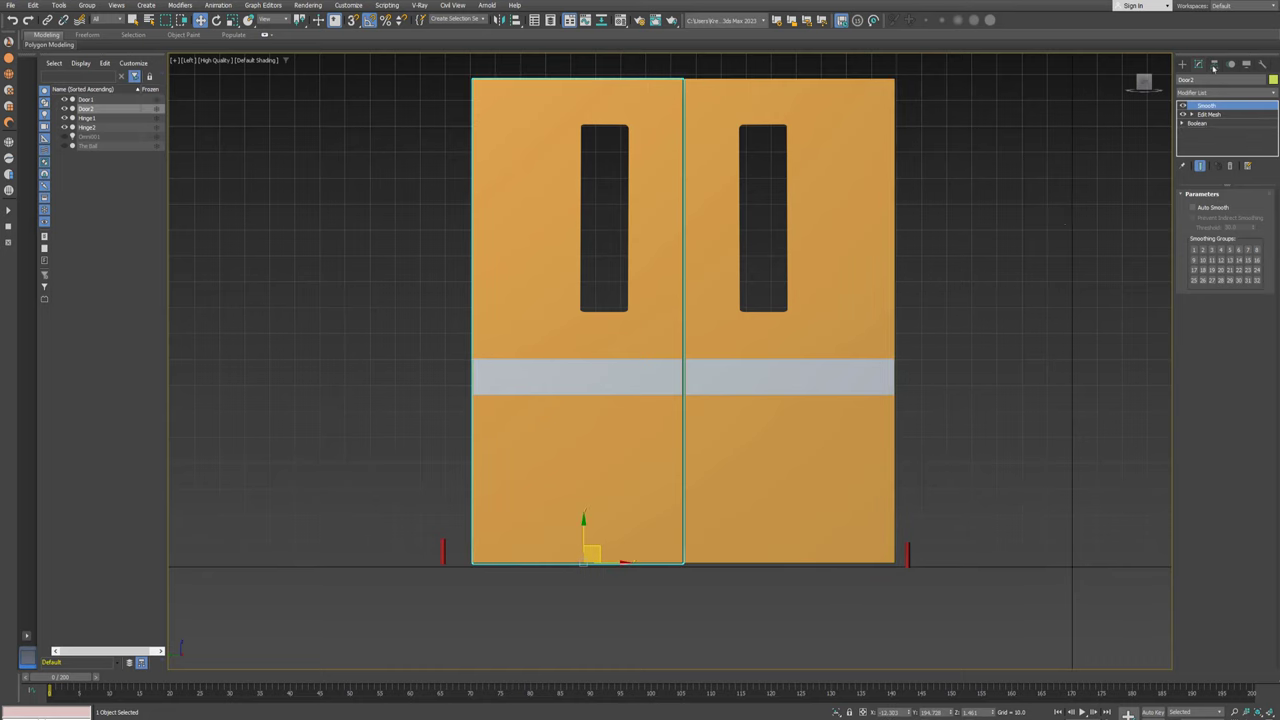
- Enable Affect Pivot Only and align the door's pivot to the hinge
left_click(1198, 64)
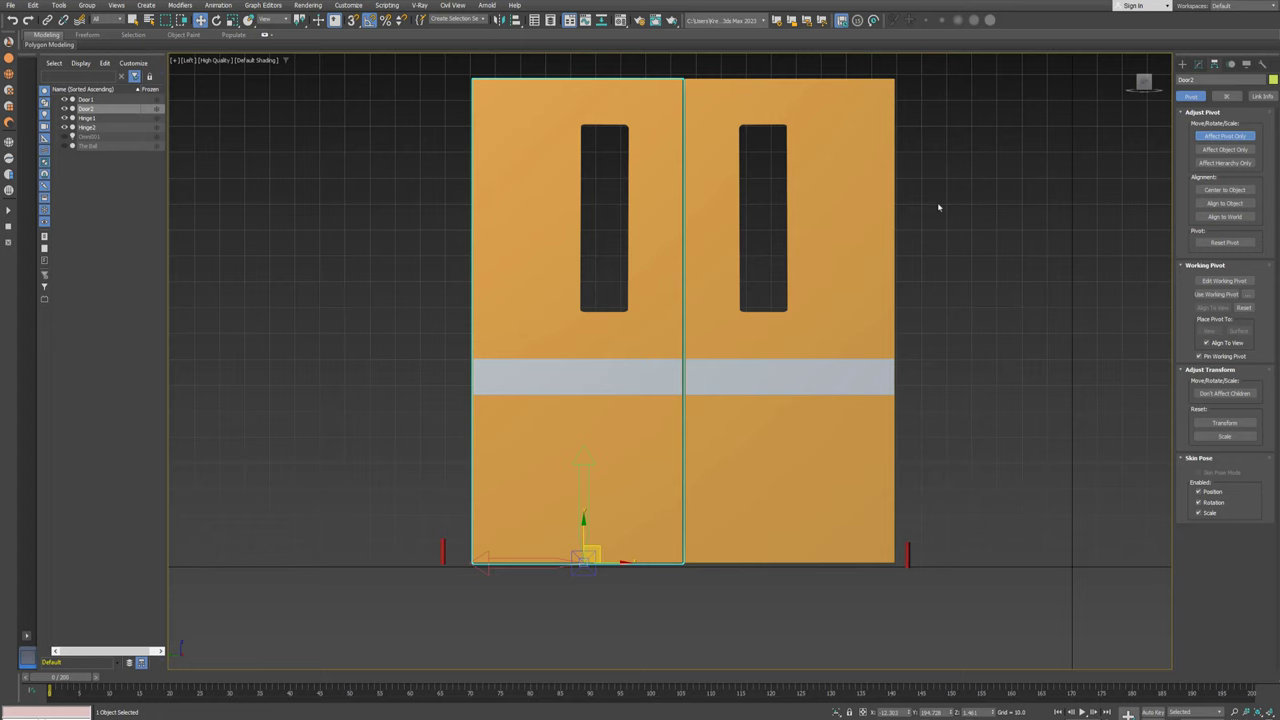
mouse_move(513, 47)
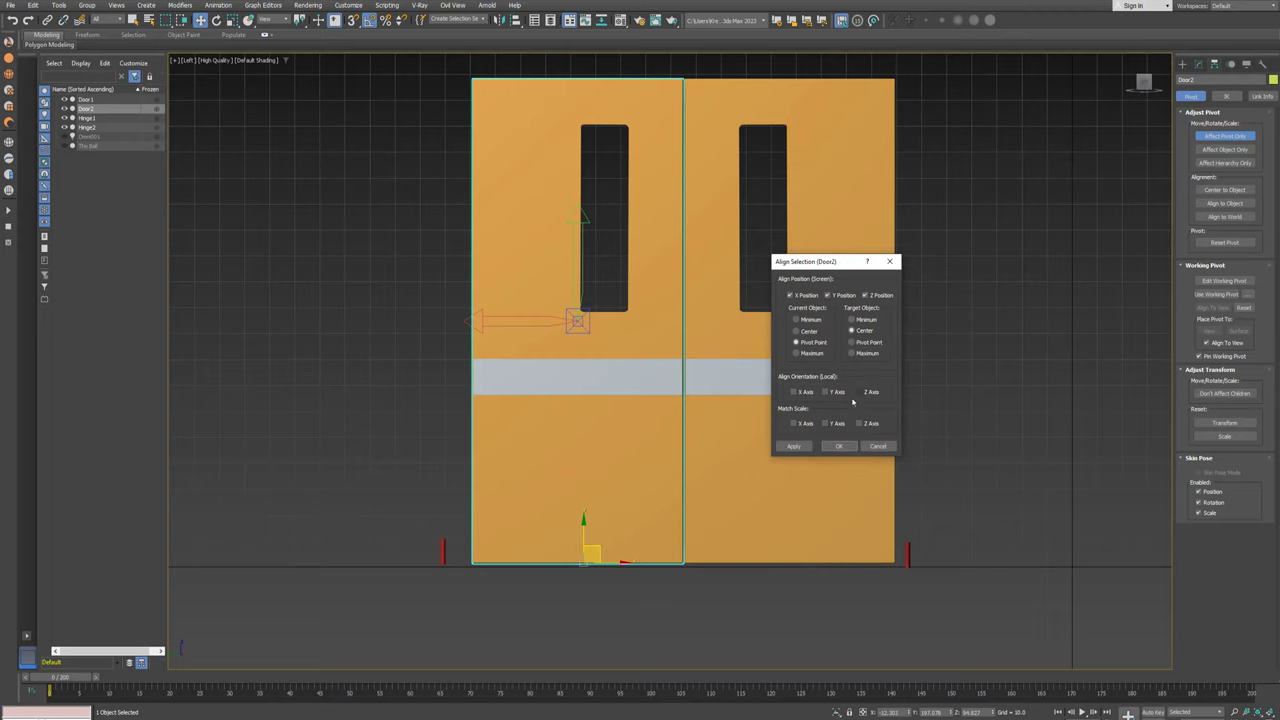
left_click(838, 446)
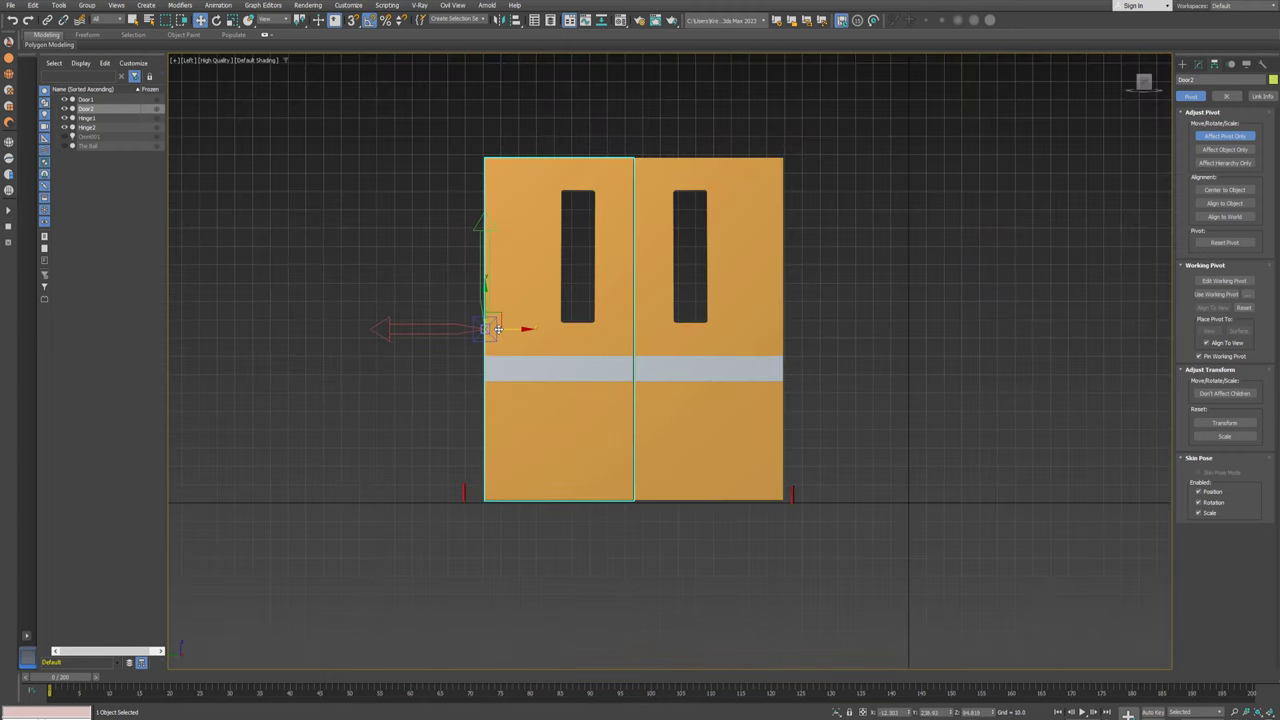
left_click(1224, 135)
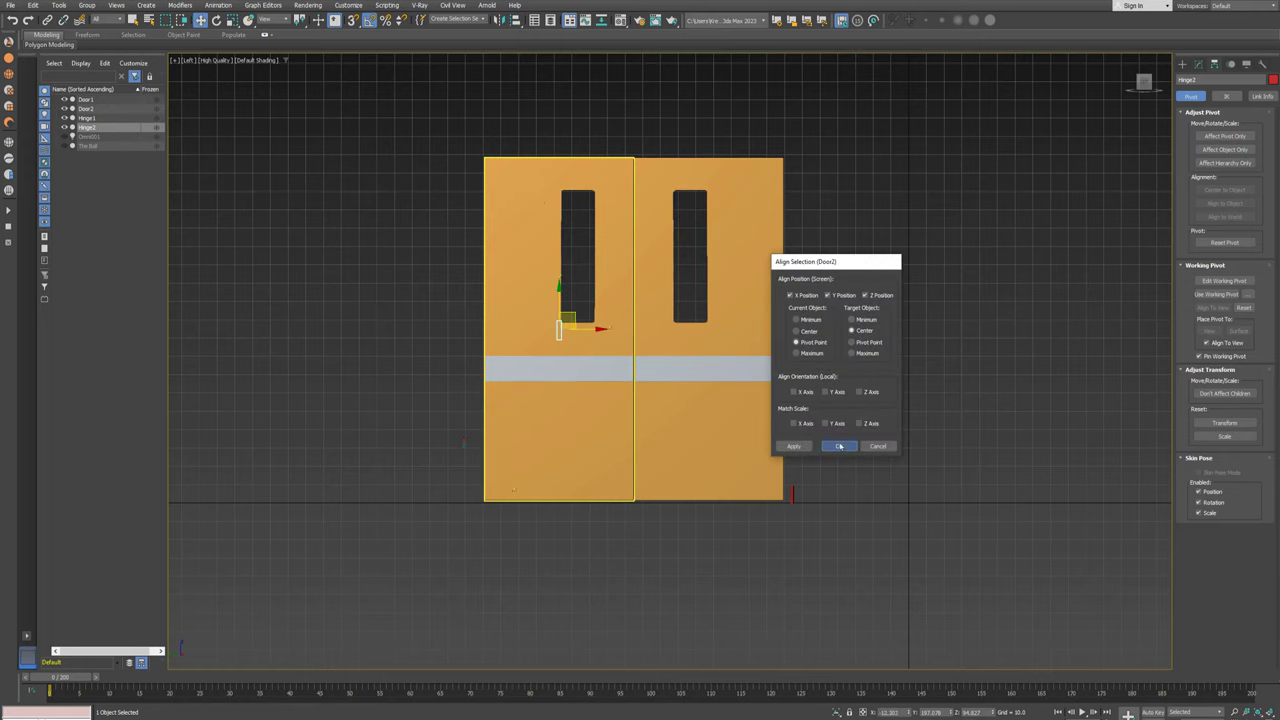
- Align the hinge position so pivot and hinge bar sit at Door2's outer edge
left_click(839, 446)
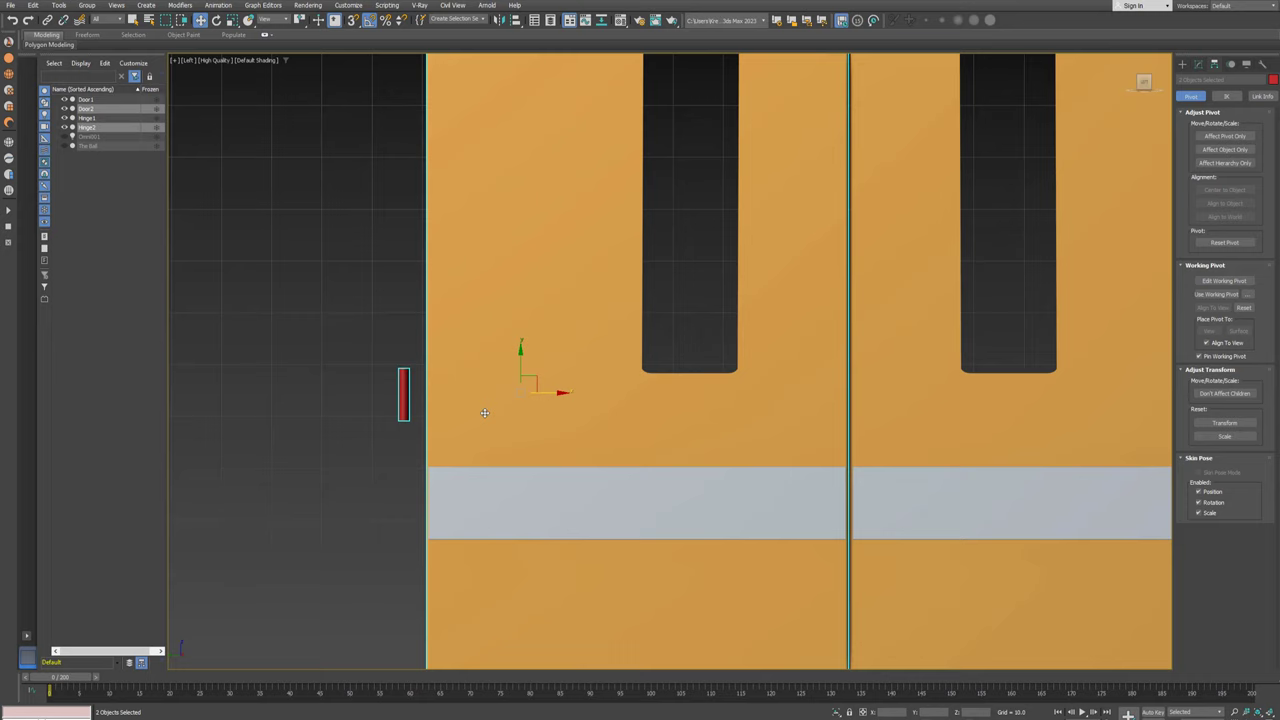
left_click(1224, 136)
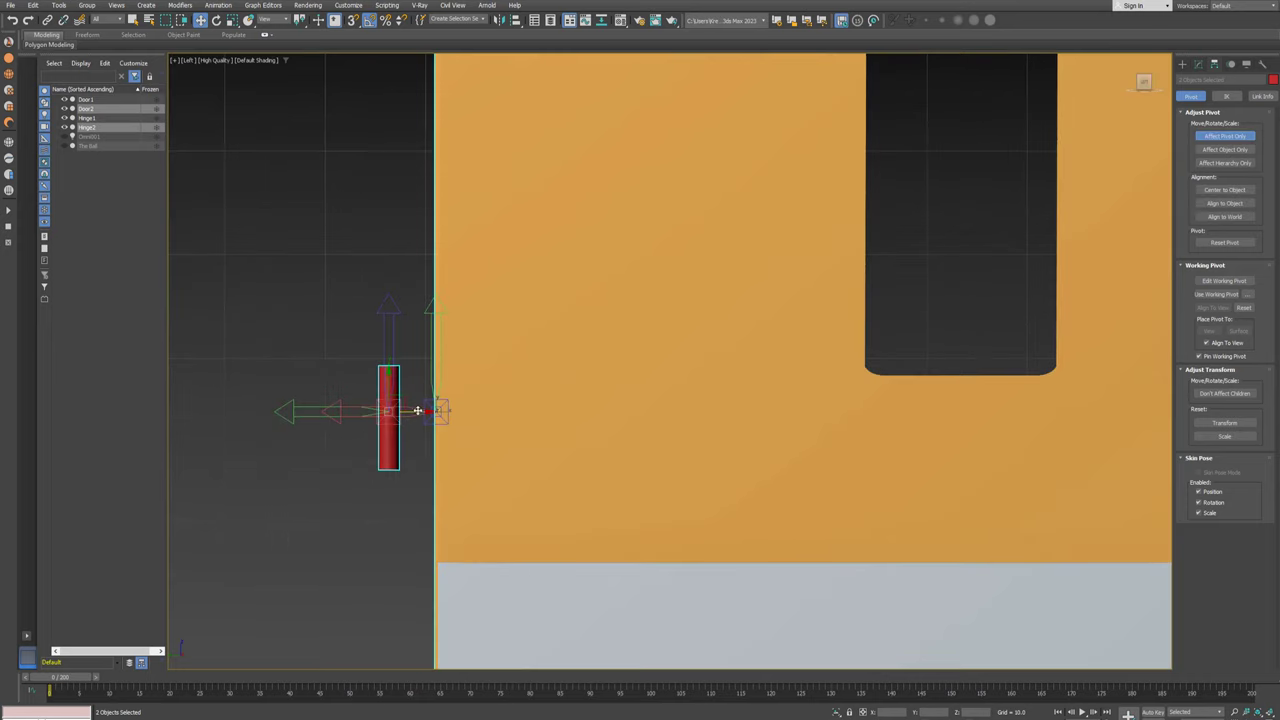
left_click(1225, 135)
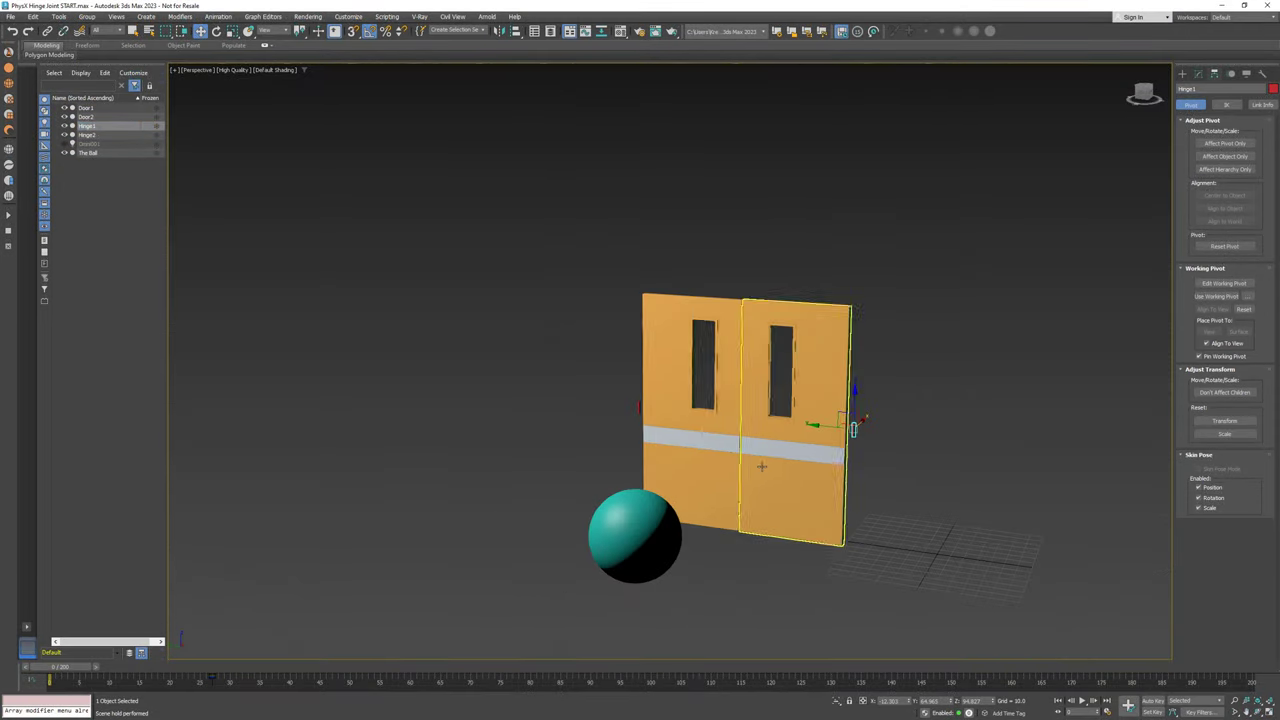
- Create a FumeFX NodeWorks helper in the scene and open its node editor
left_click(1181, 74)
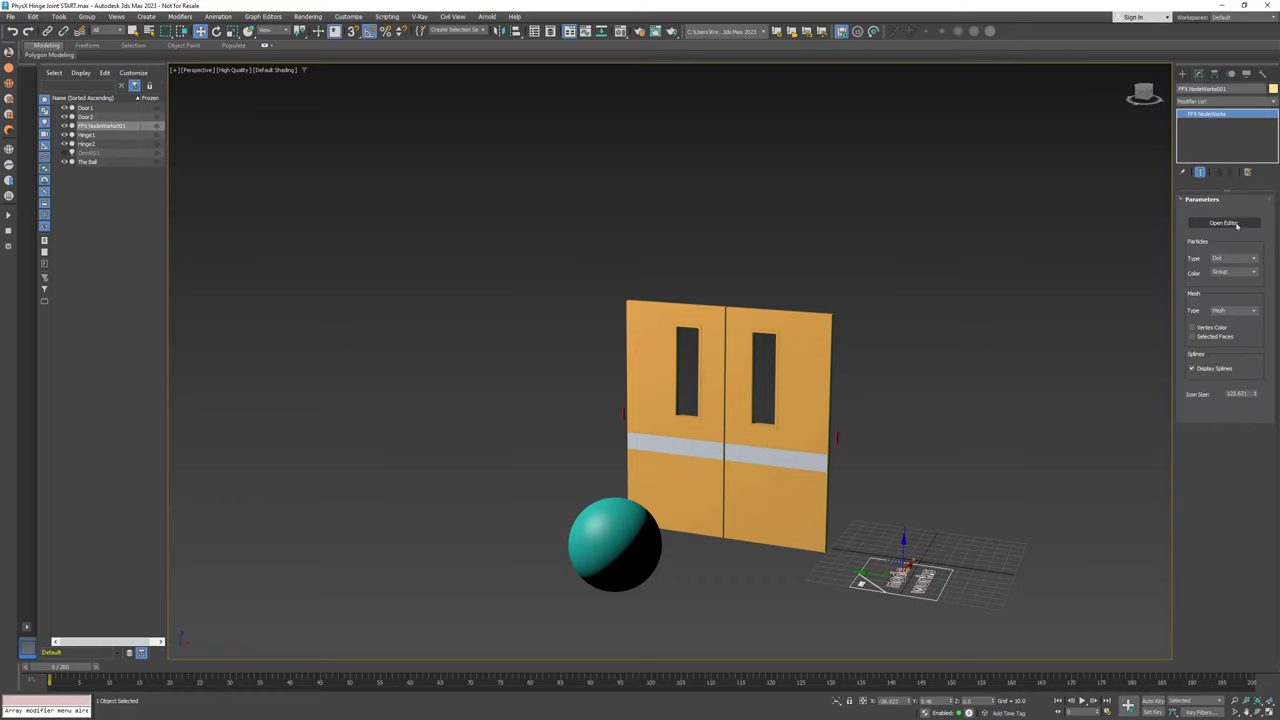
left_click(1224, 222)
type("physx")
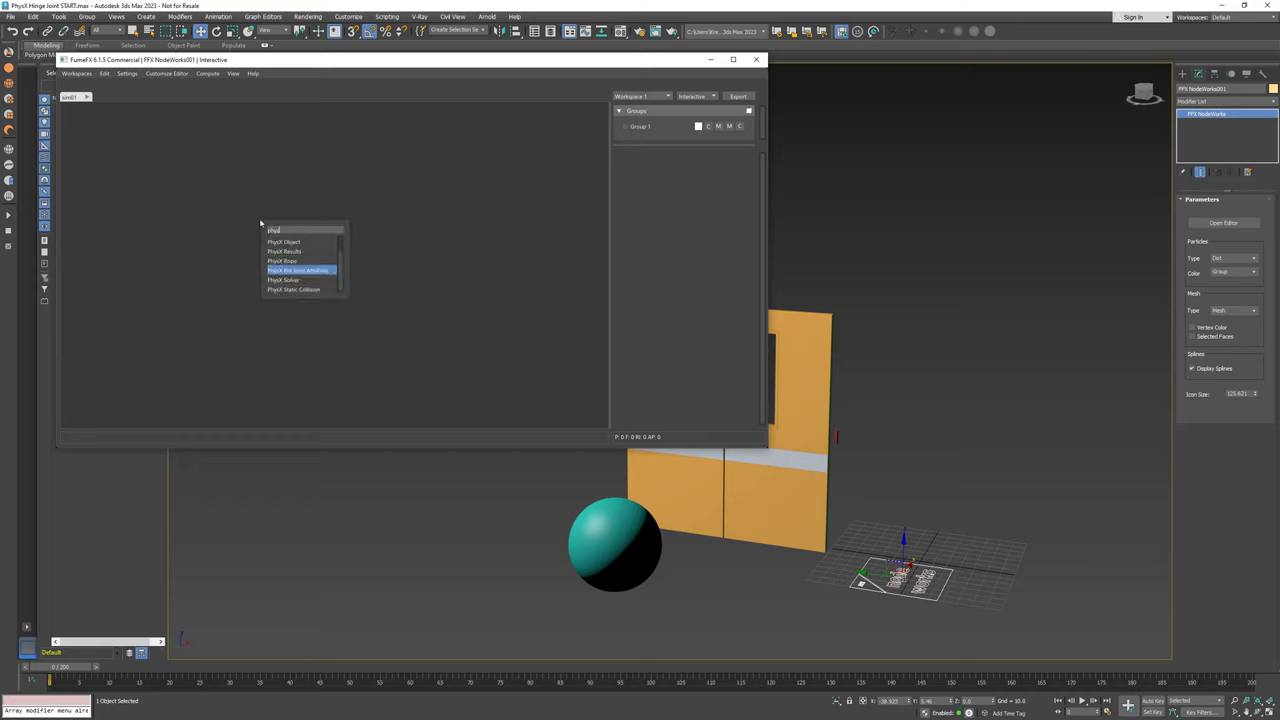
- Add PhysX Solver and Static Collision nodes with The Ball as kinematic convex-mesh collider
left_click(283, 280)
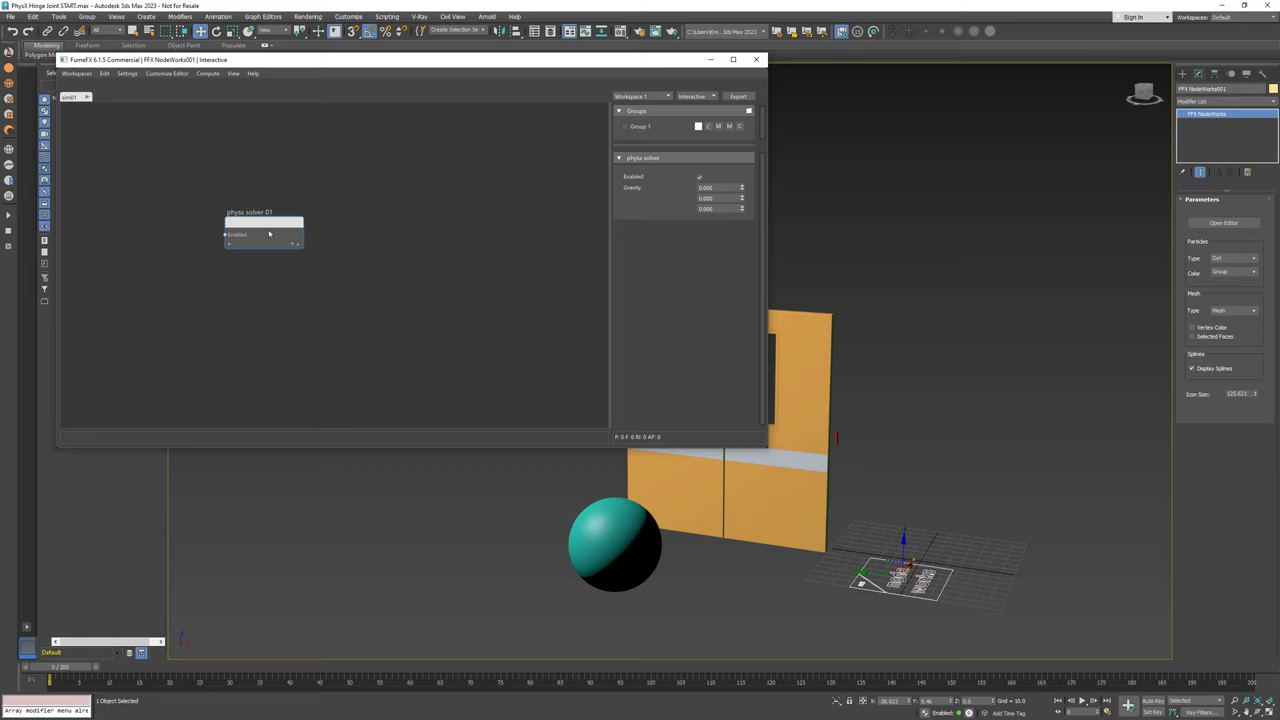
left_click(295, 244)
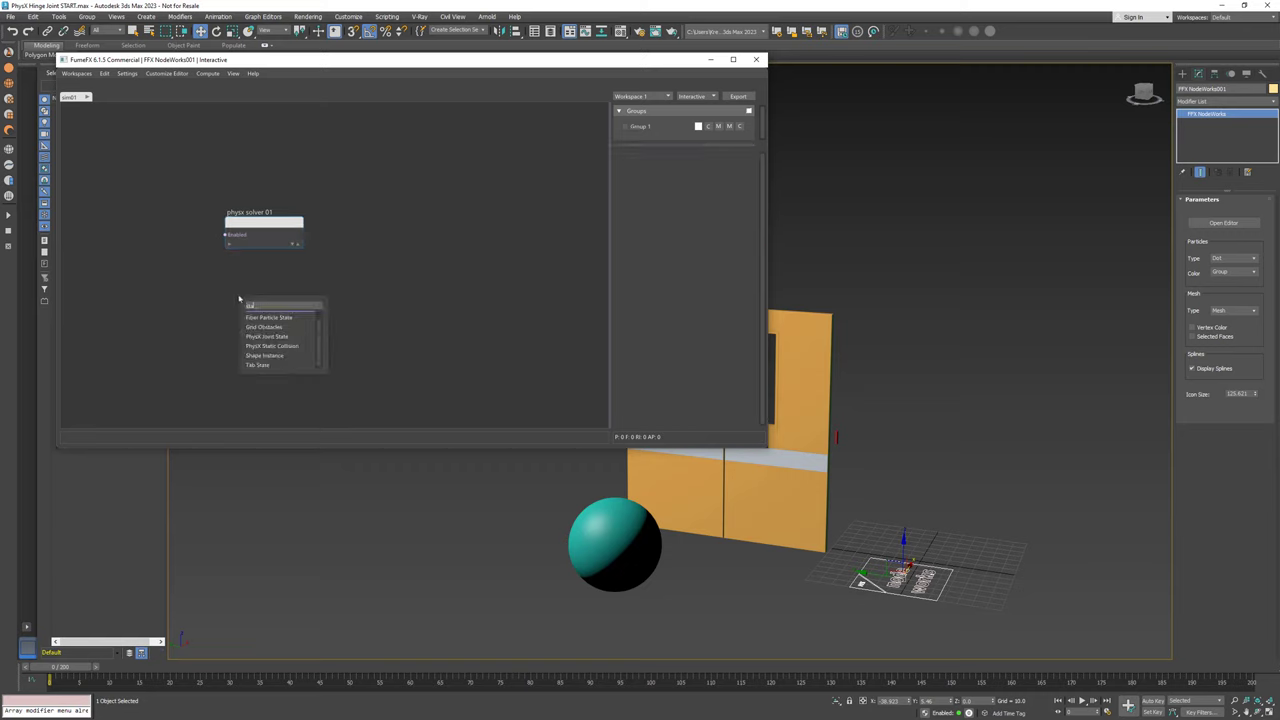
left_click(271, 346)
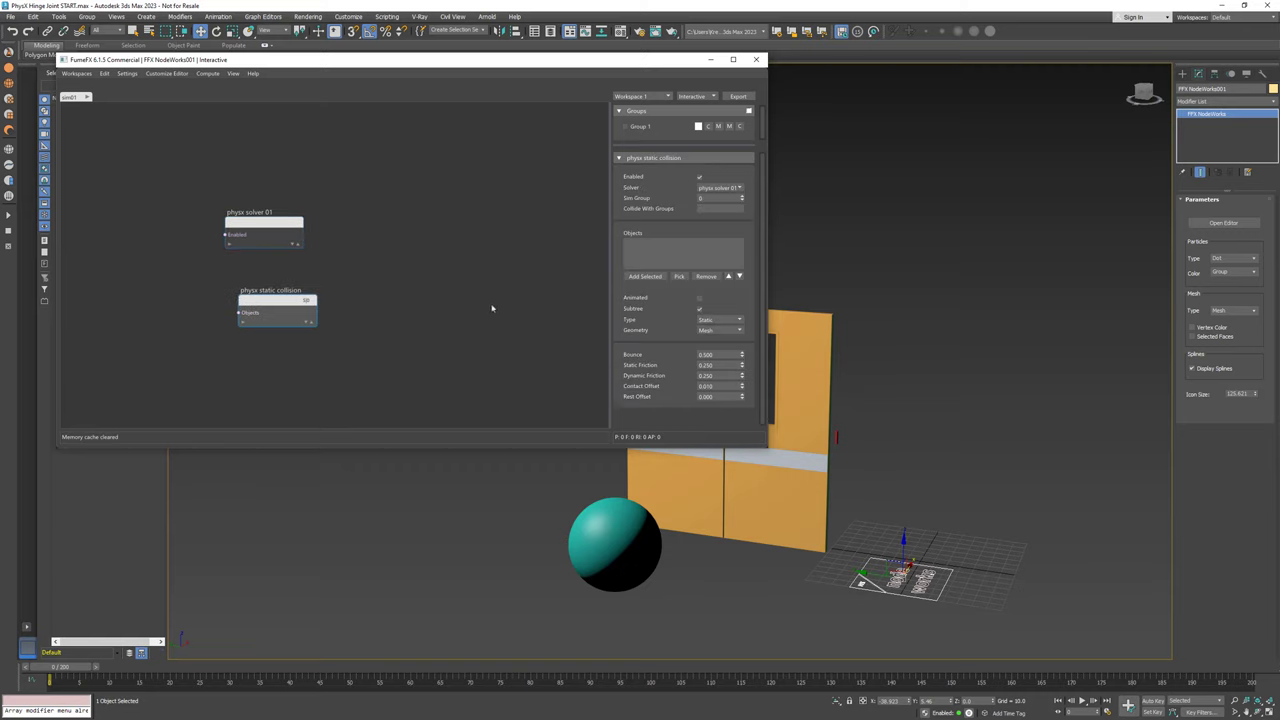
left_click(645, 276)
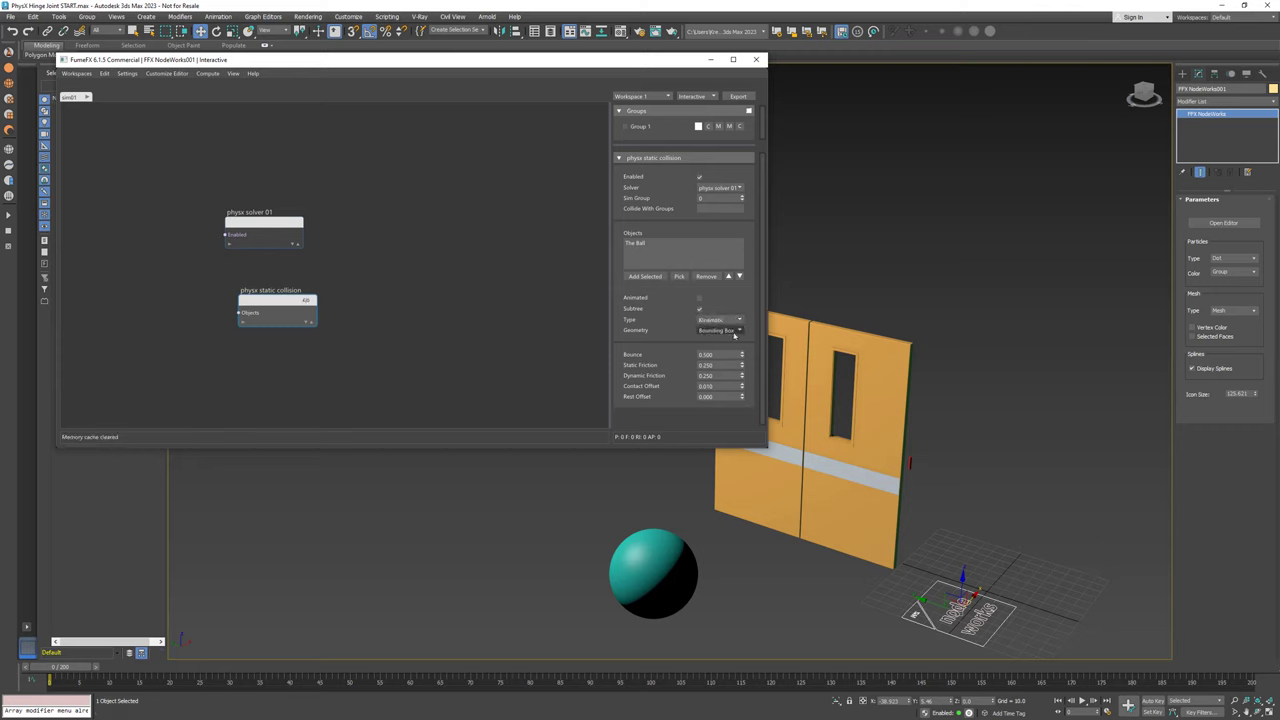
left_click(718, 330)
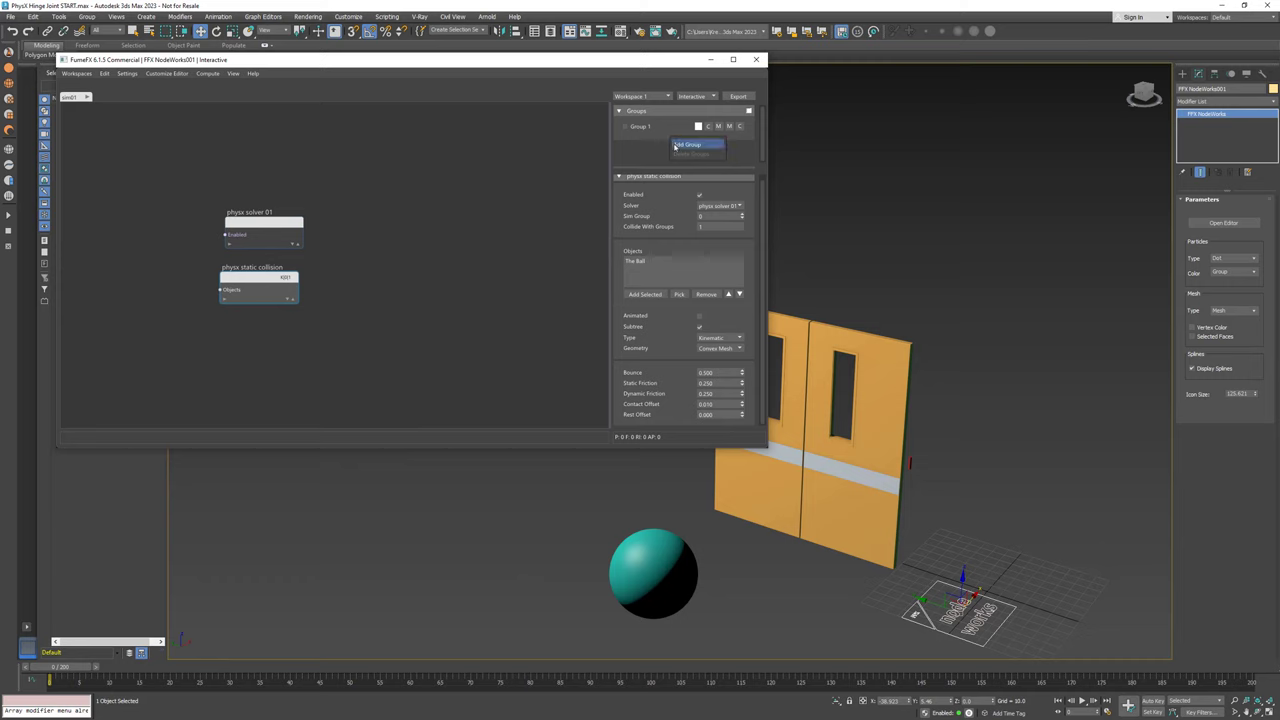
- Add Door (blue) and Hinge (red) groups below Group 1
left_click(688, 144)
type("Door")
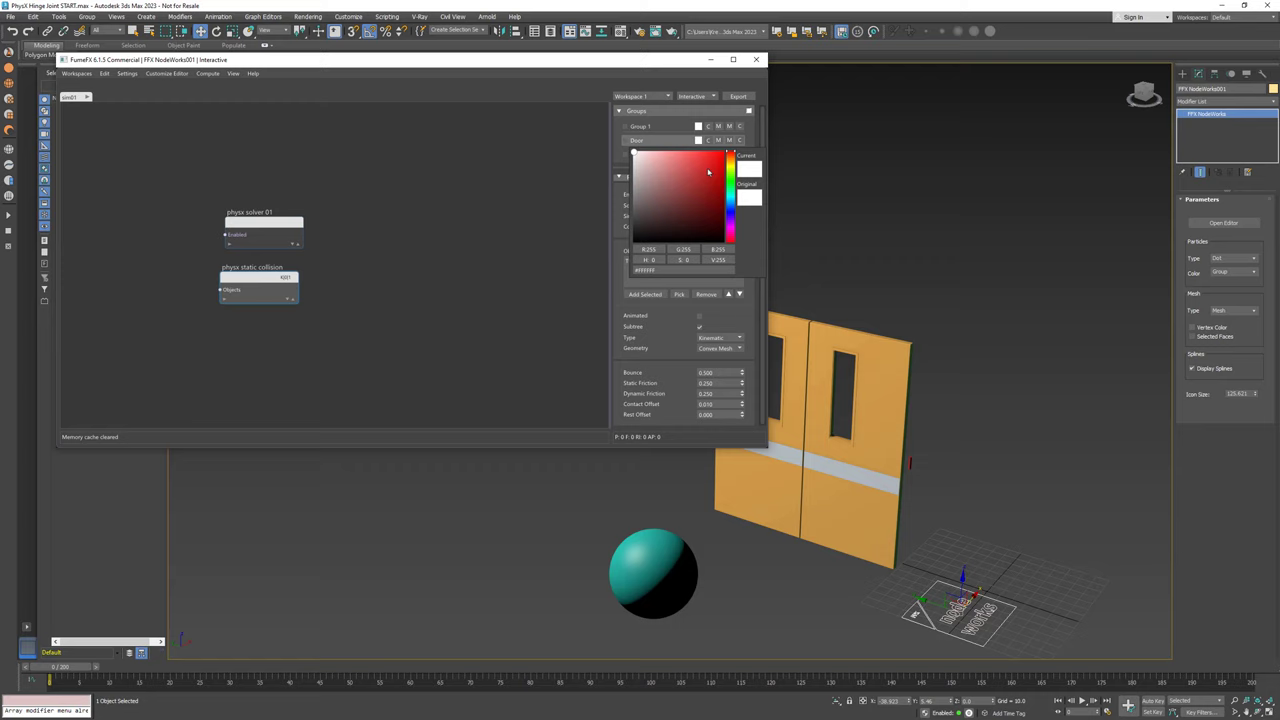
left_click(695, 162)
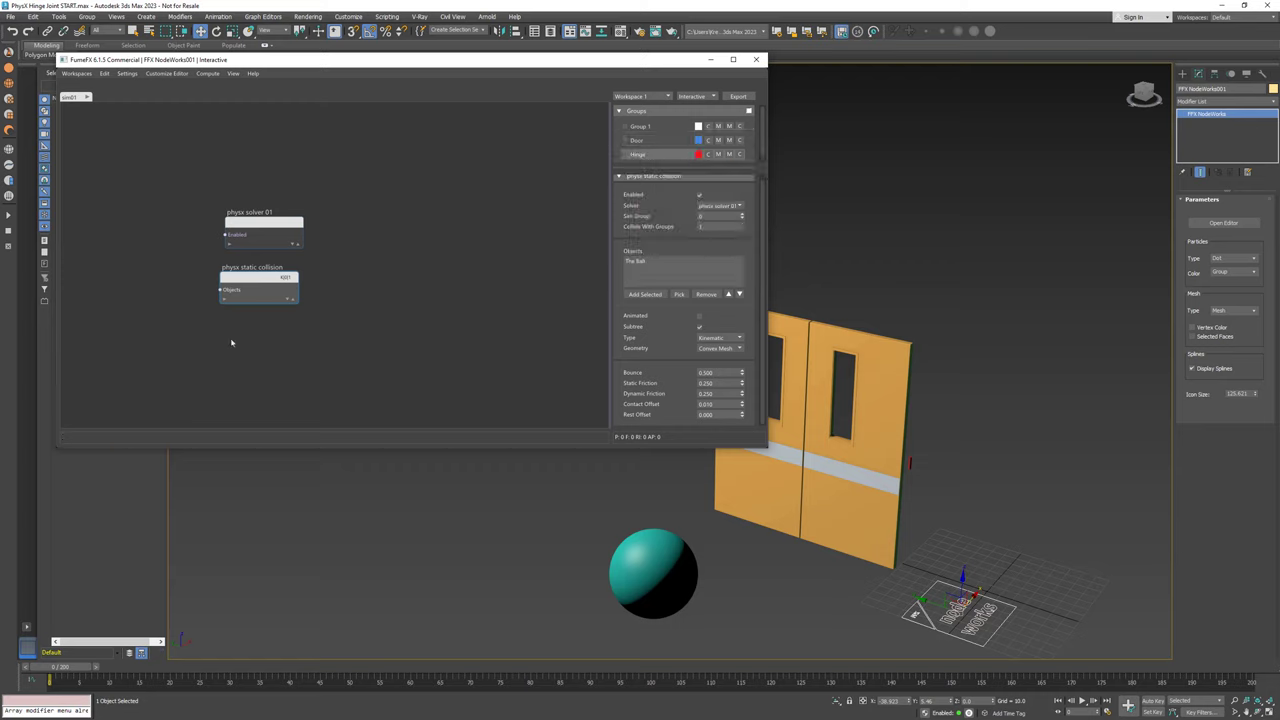
right_click(258, 290)
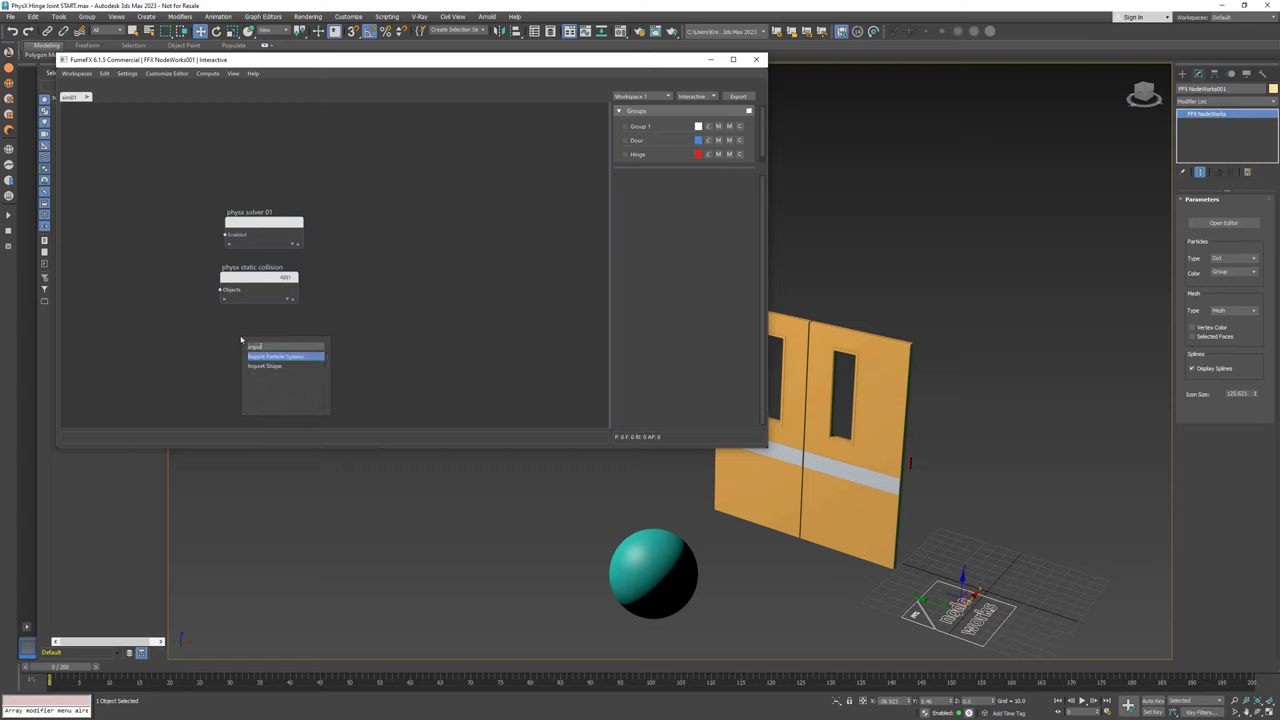
- Add an Import Shape node feeding a dynamic PhysX Object node with convex-mesh geometry
left_click(264, 365)
type("physx")
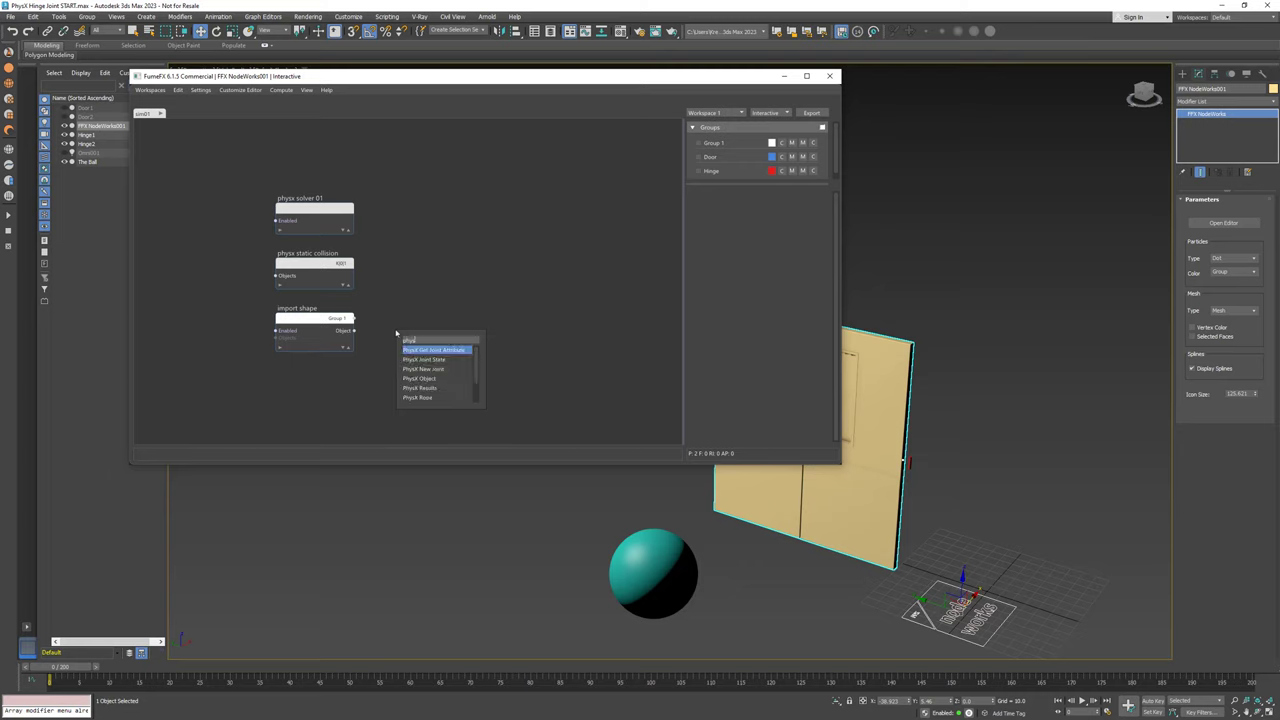
left_click(420, 378)
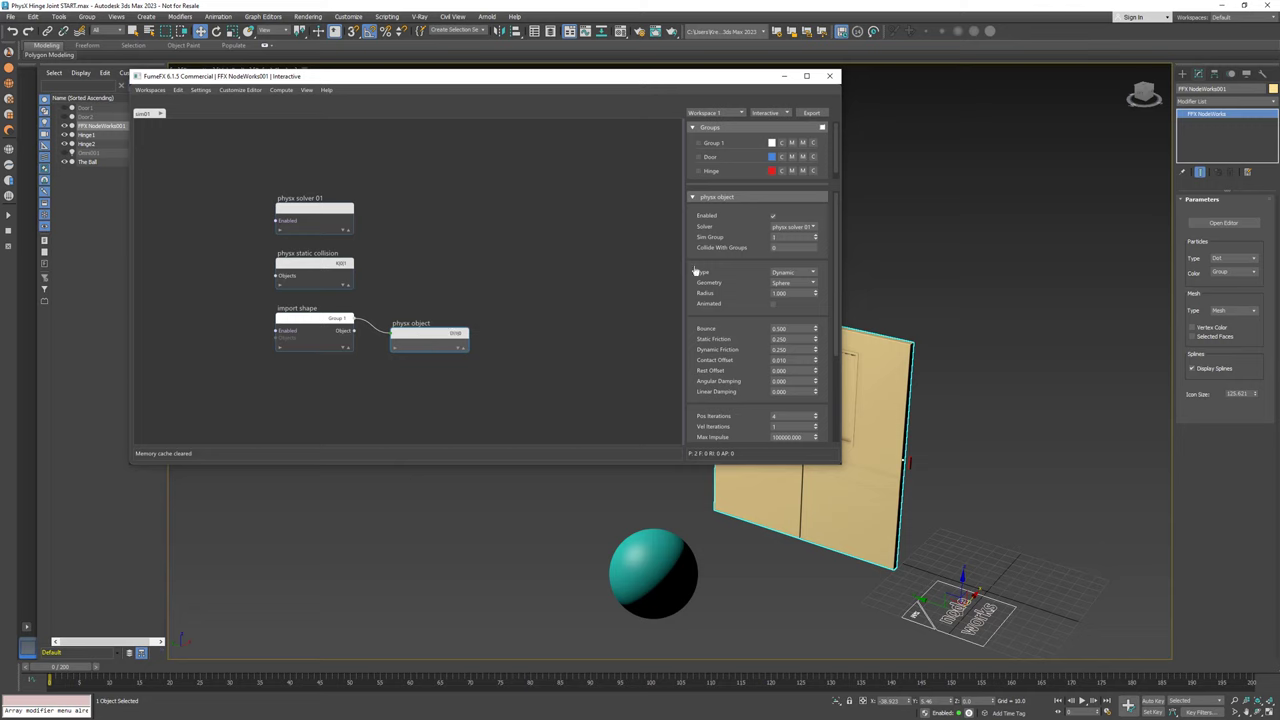
left_click(313, 270)
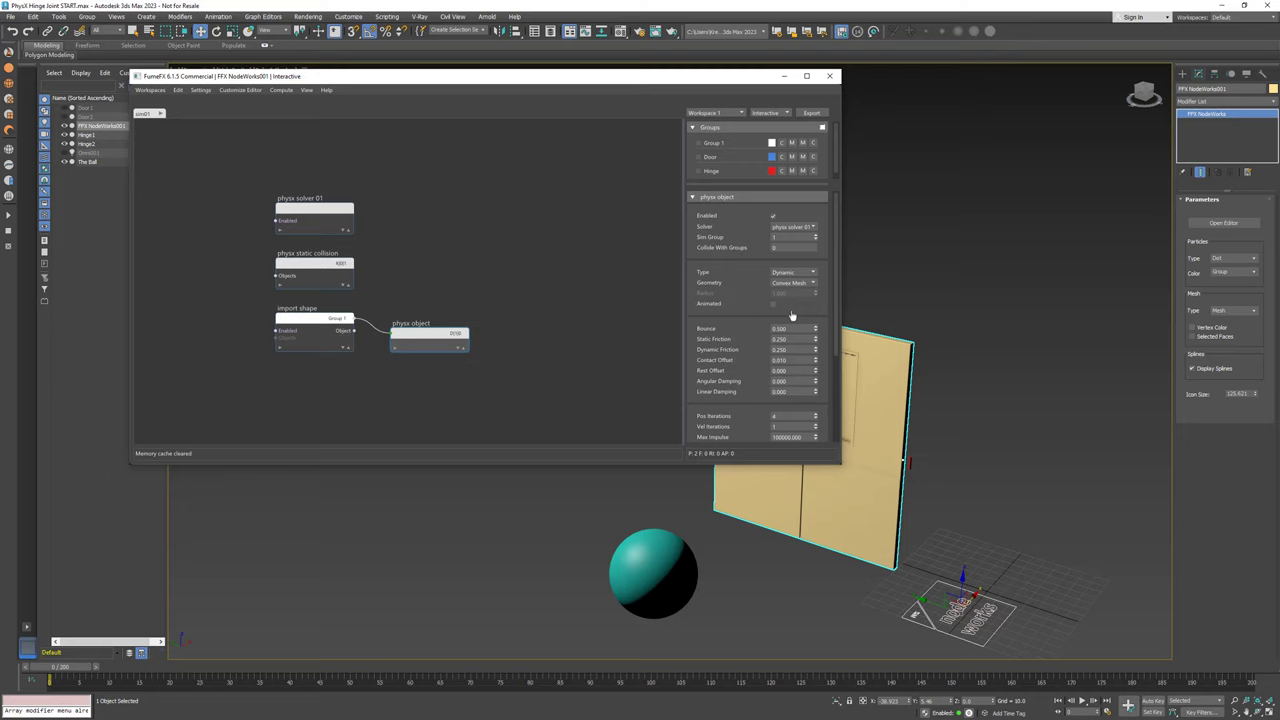
mouse_move(500, 280)
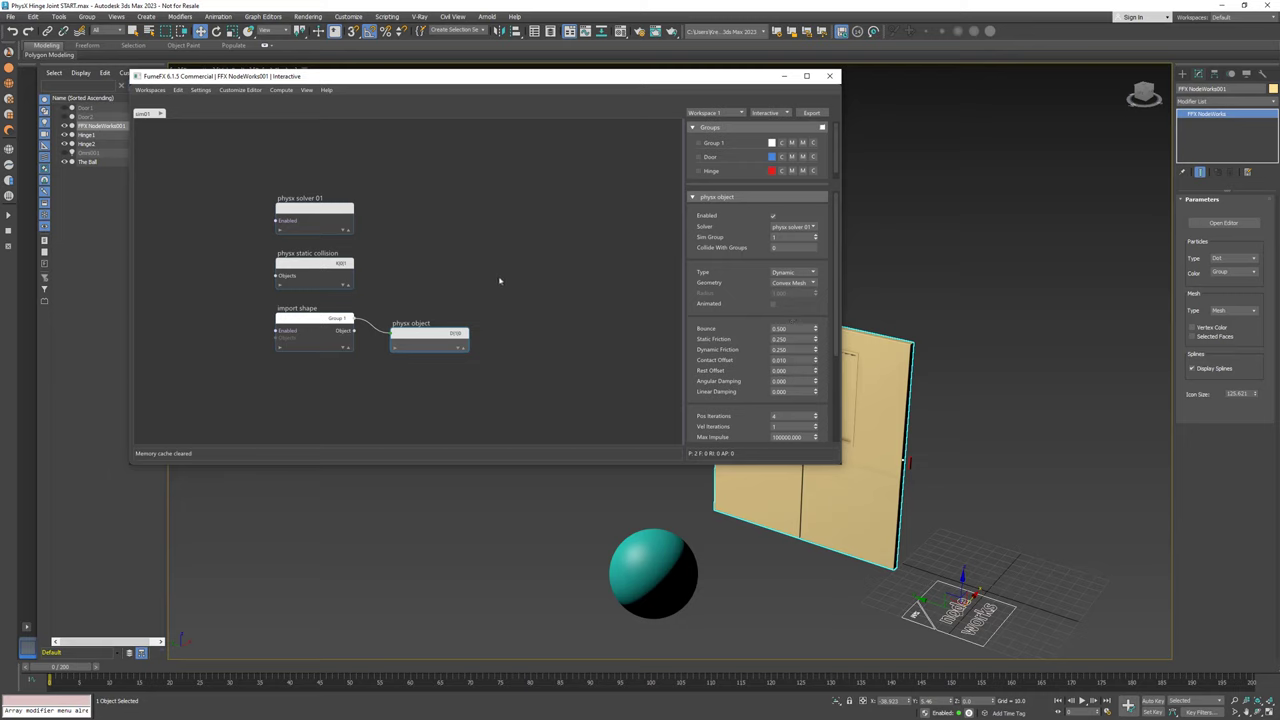
mouse_move(232, 318)
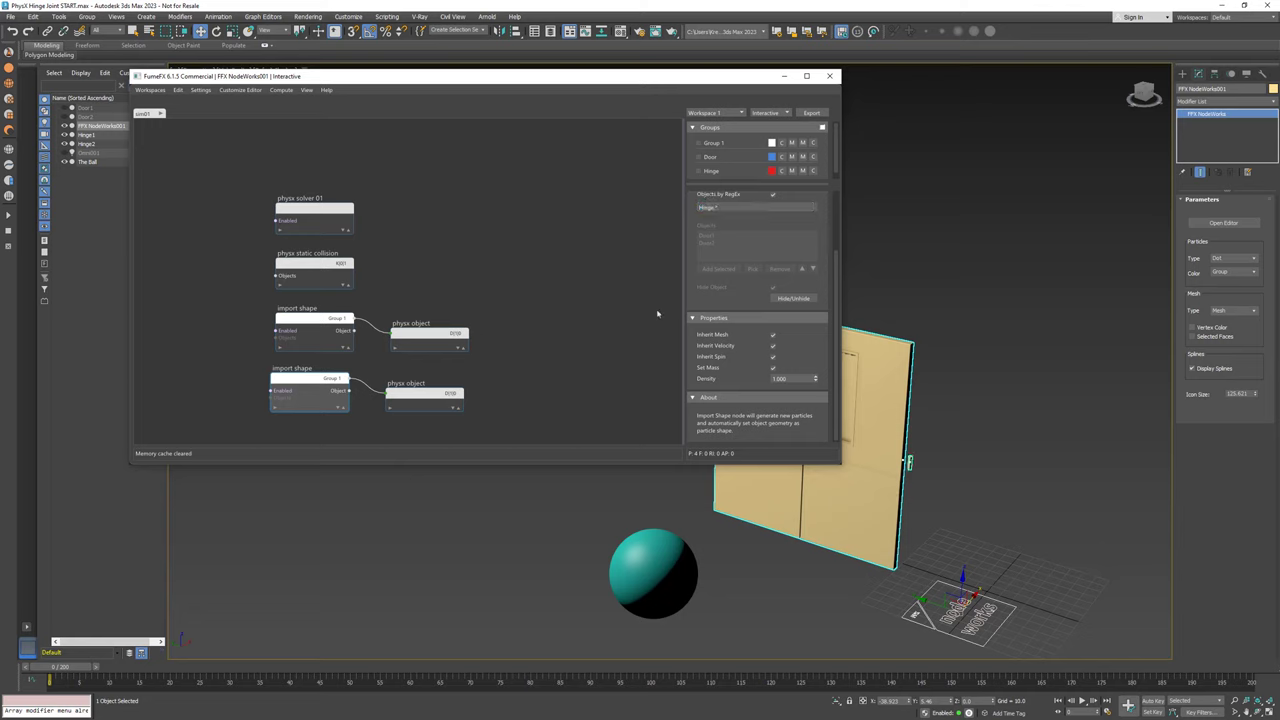
- Set the second Import Shape to pick Hinge.* by RegEx, feeding the second PhysX object node
left_click(425, 397)
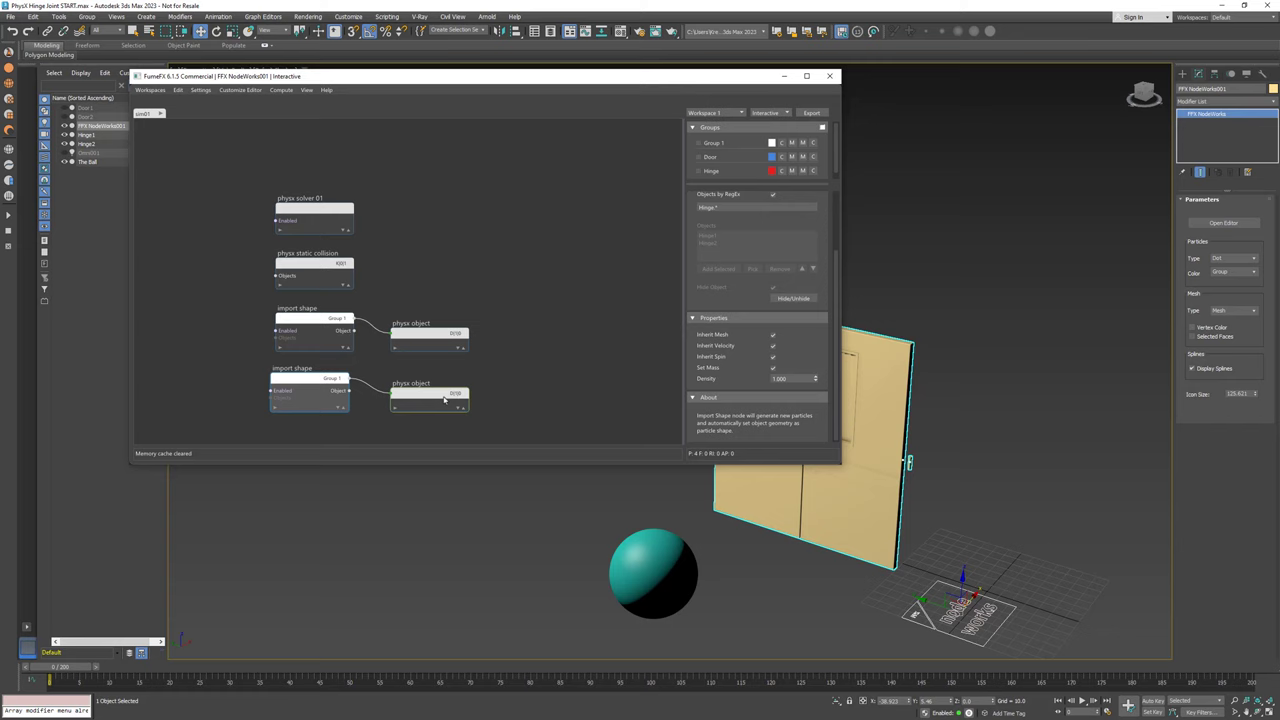
left_click(430, 390)
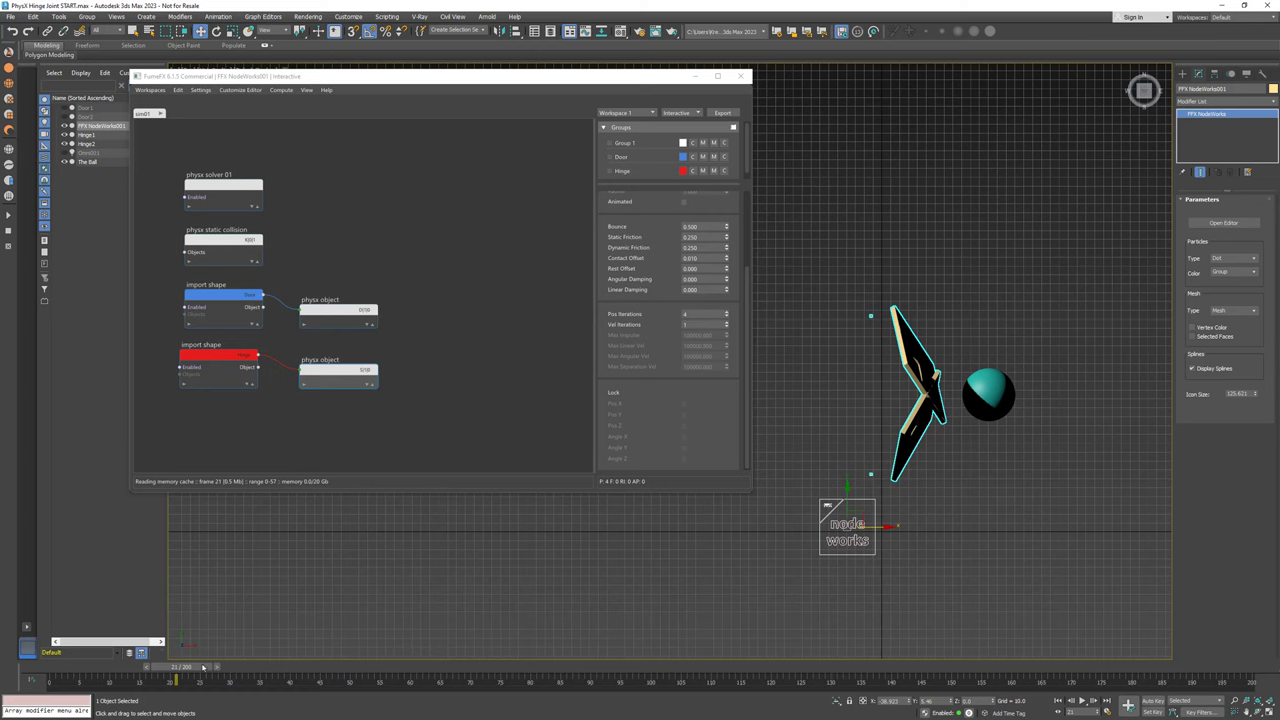
- Set the PhysX object to Dynamic with Angle X and Y locked so the doors stay upright
left_click_drag(203, 667, 173, 667)
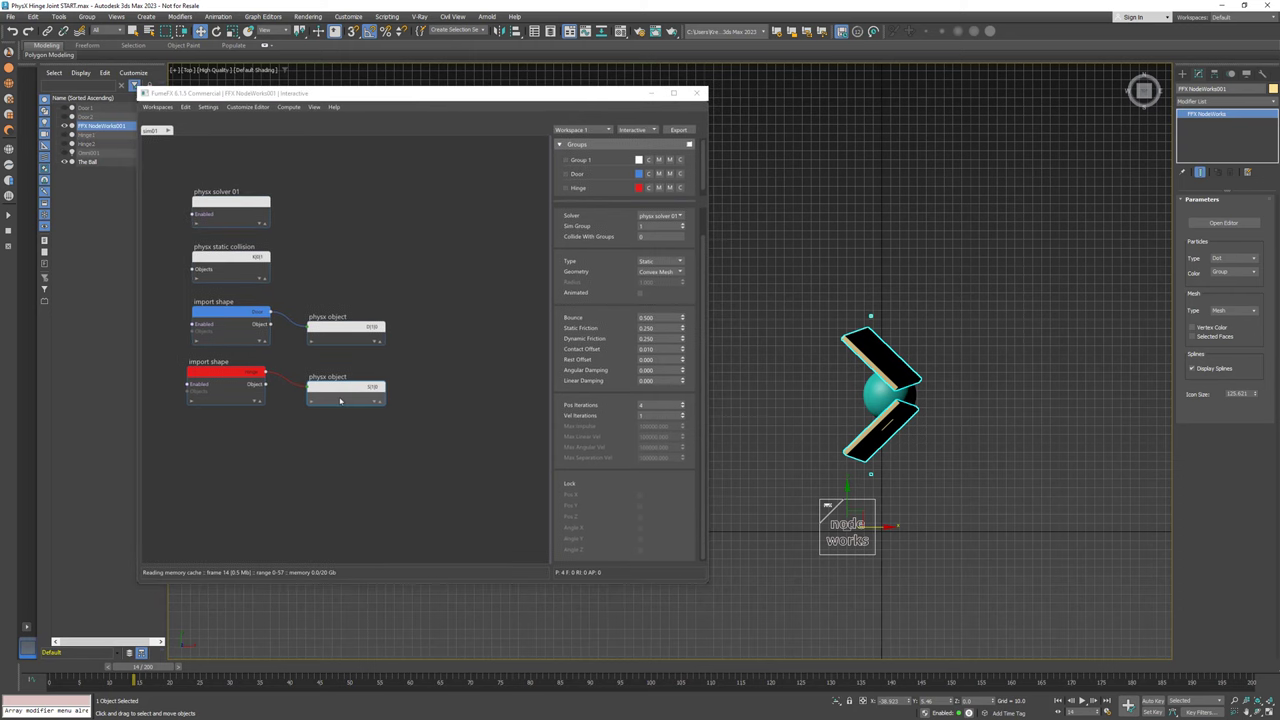
left_click(345, 392)
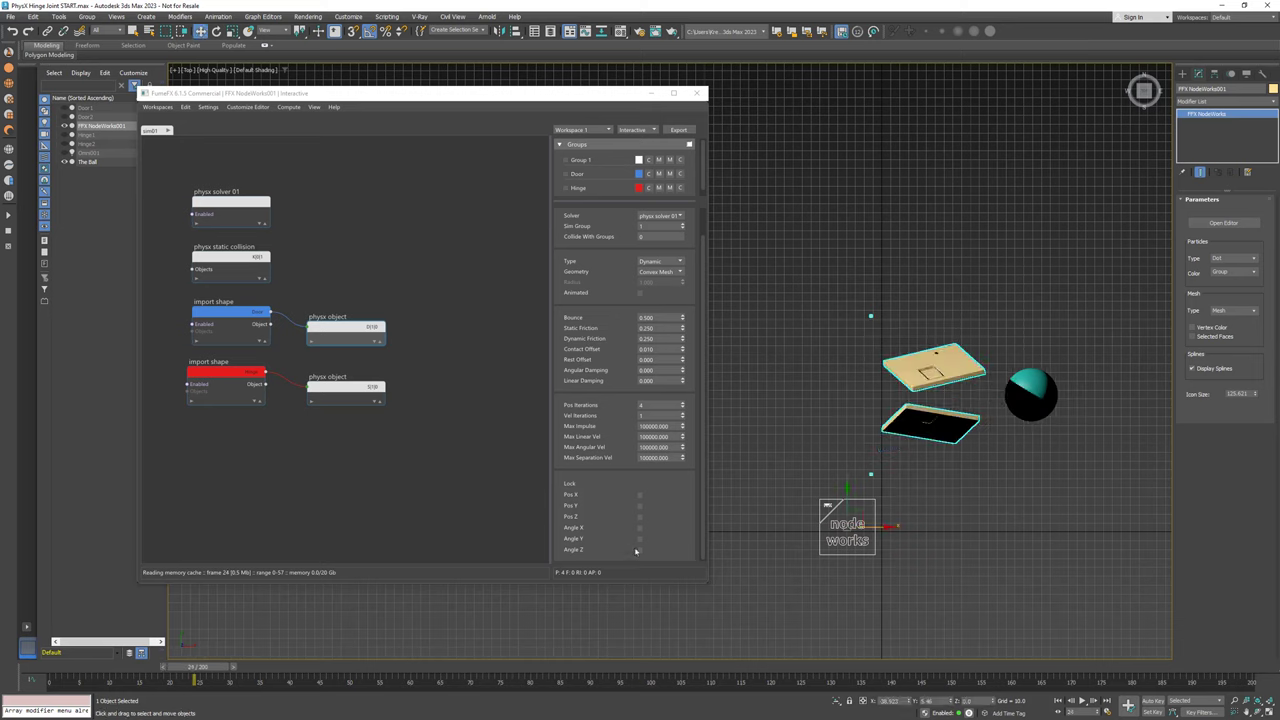
mouse_move(640, 546)
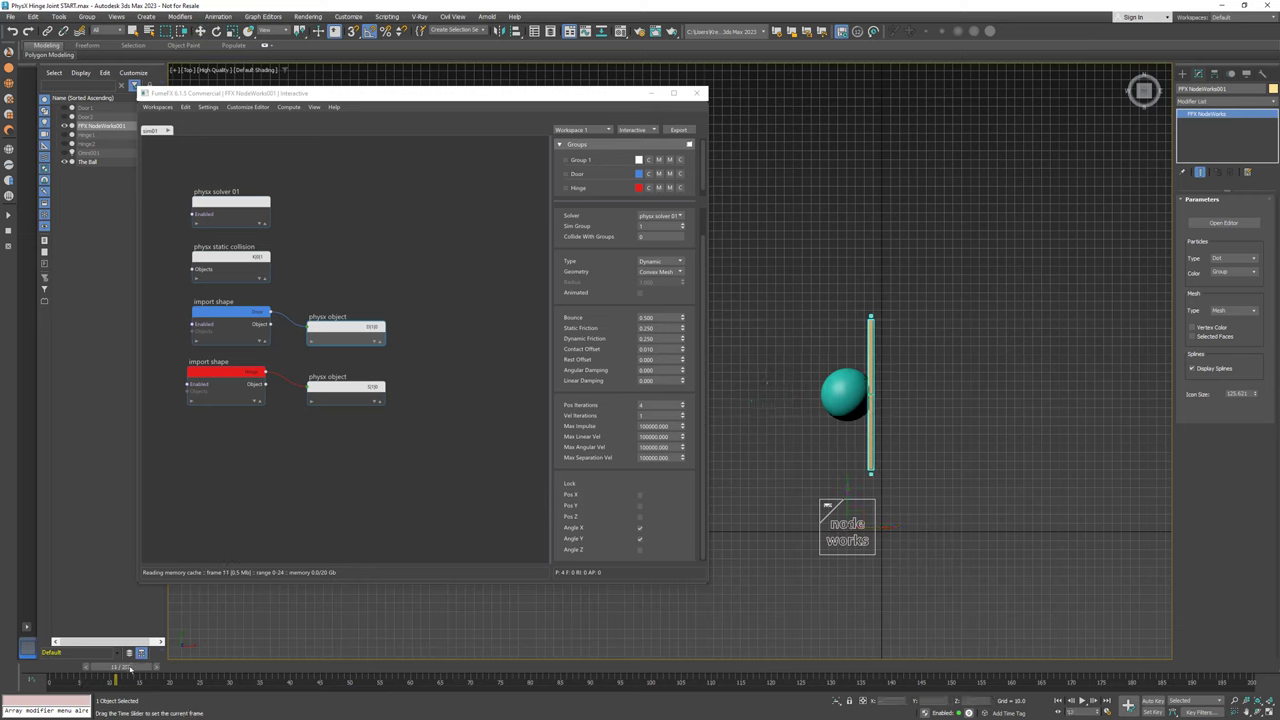
left_click(209, 107)
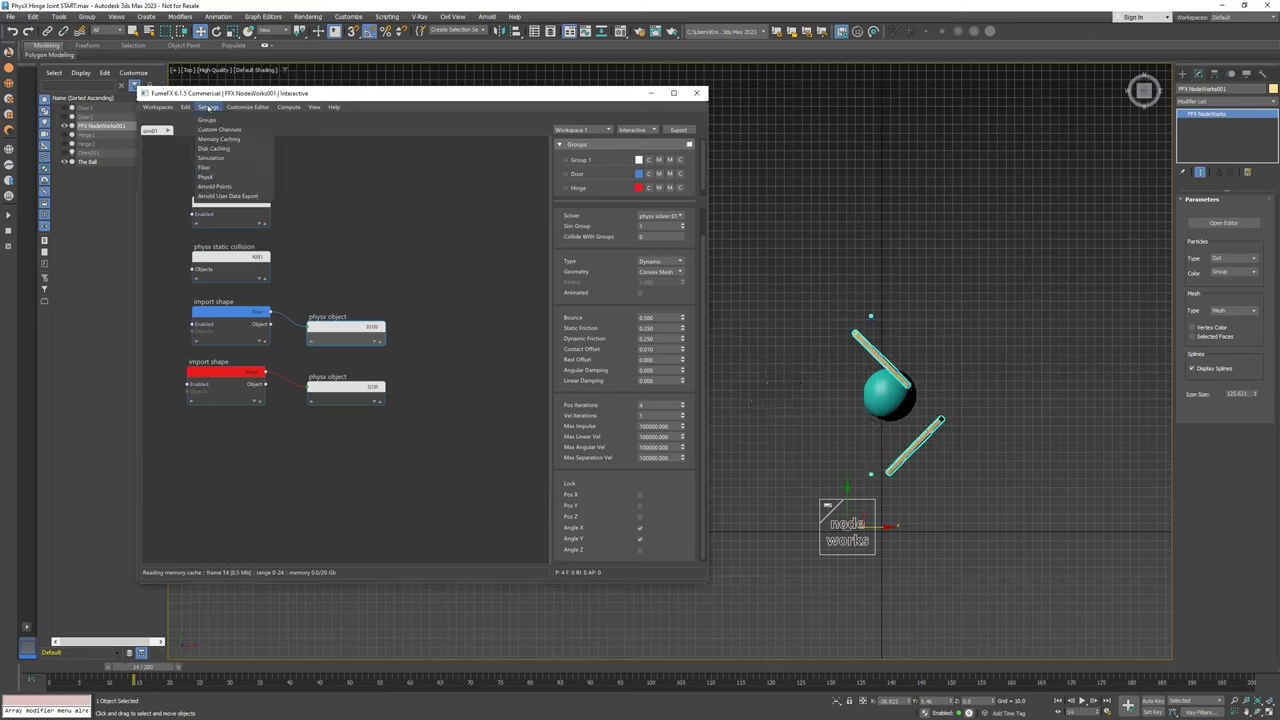
left_click(211, 157)
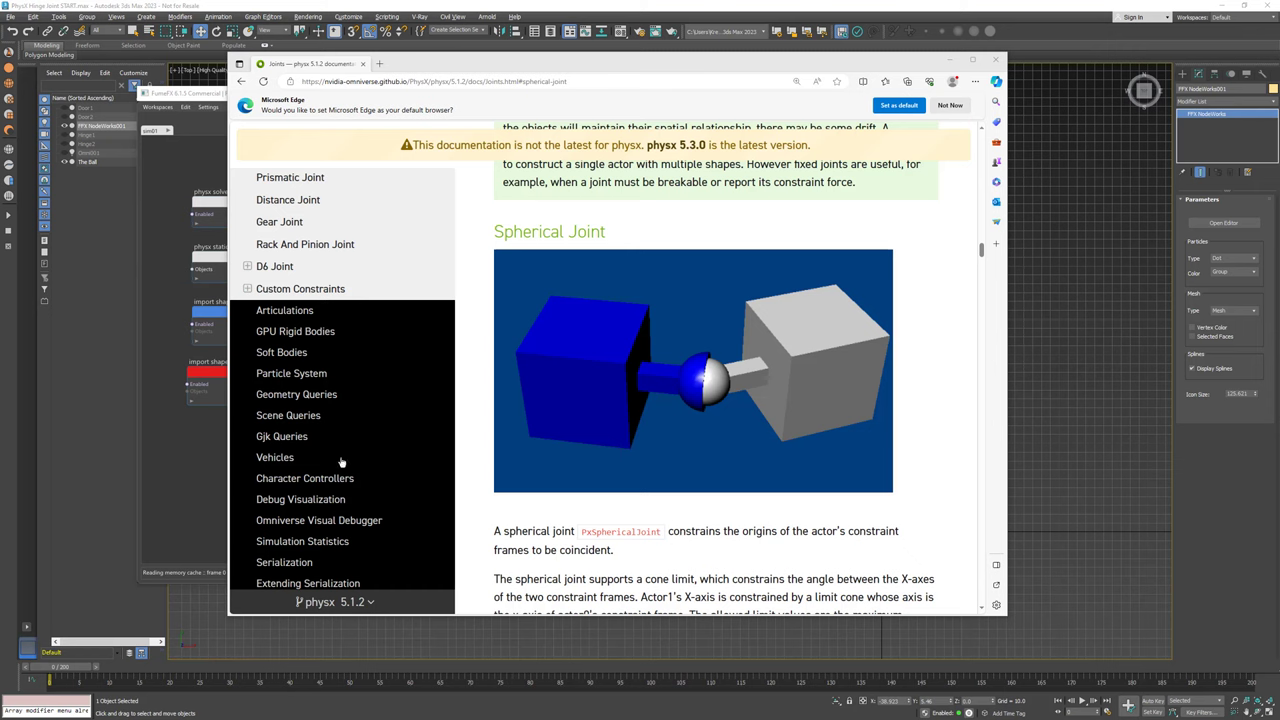
mouse_move(983, 251)
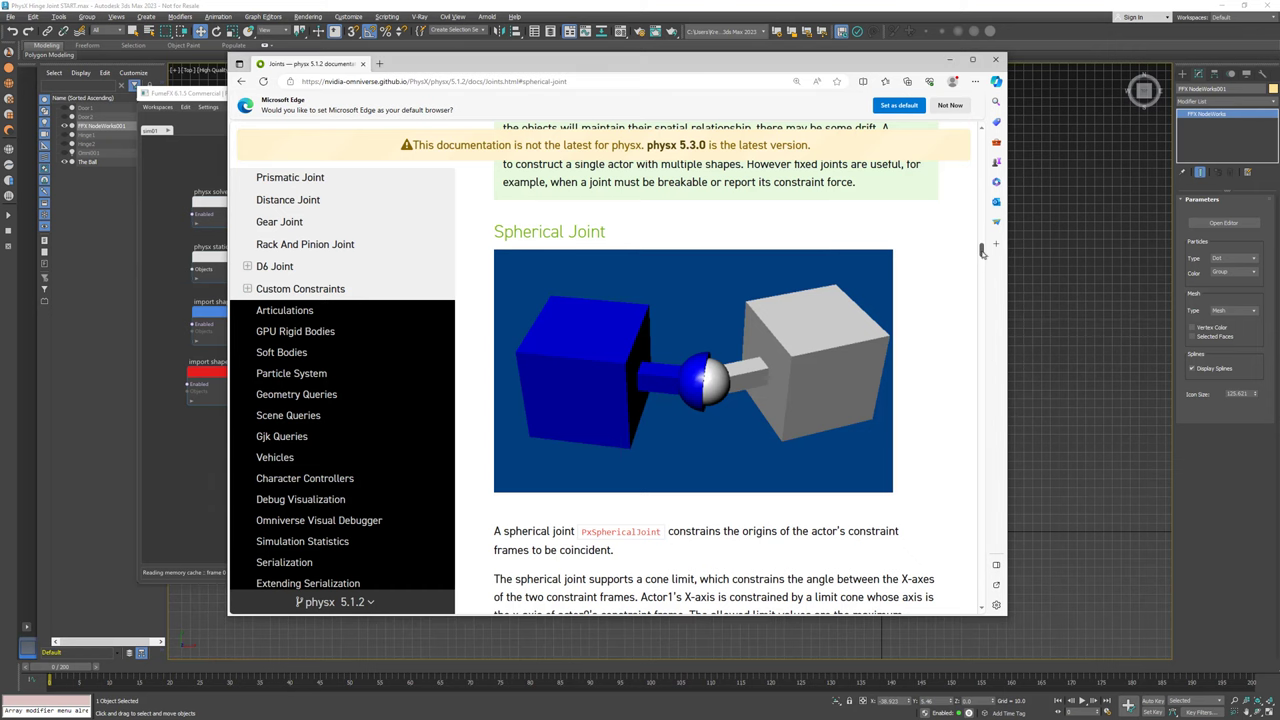
scroll("down", 3)
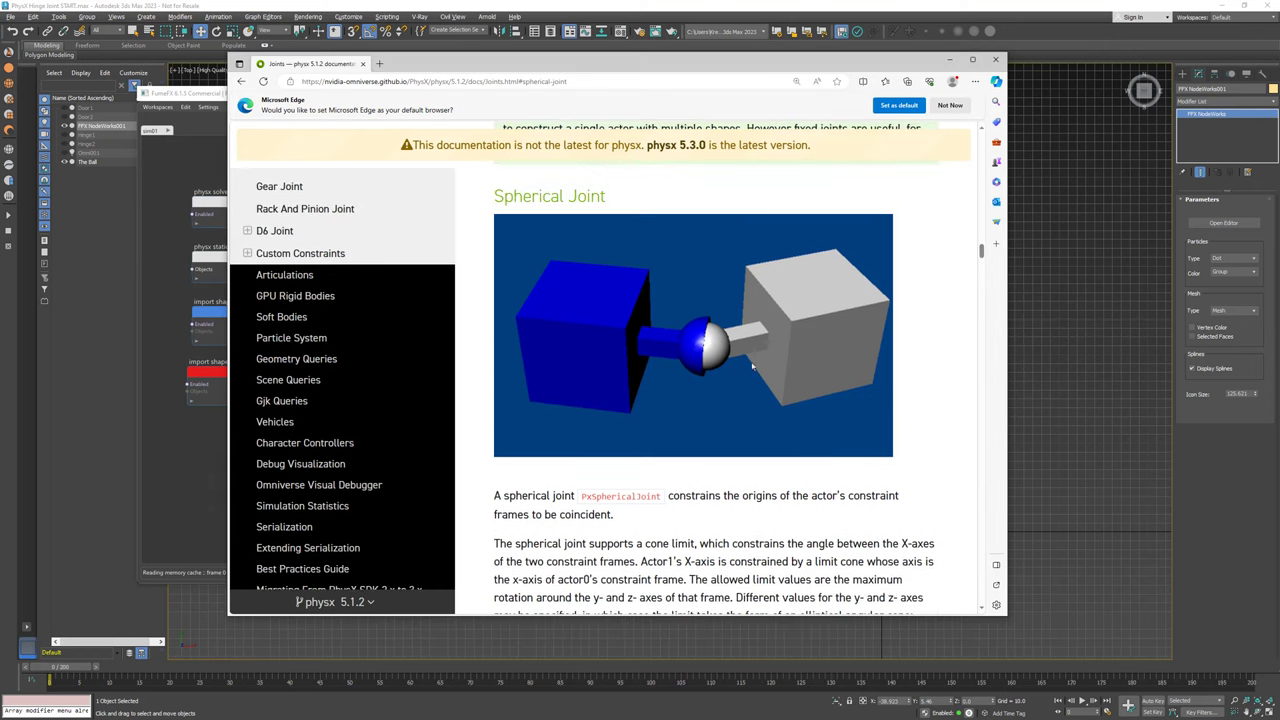
mouse_move(745, 345)
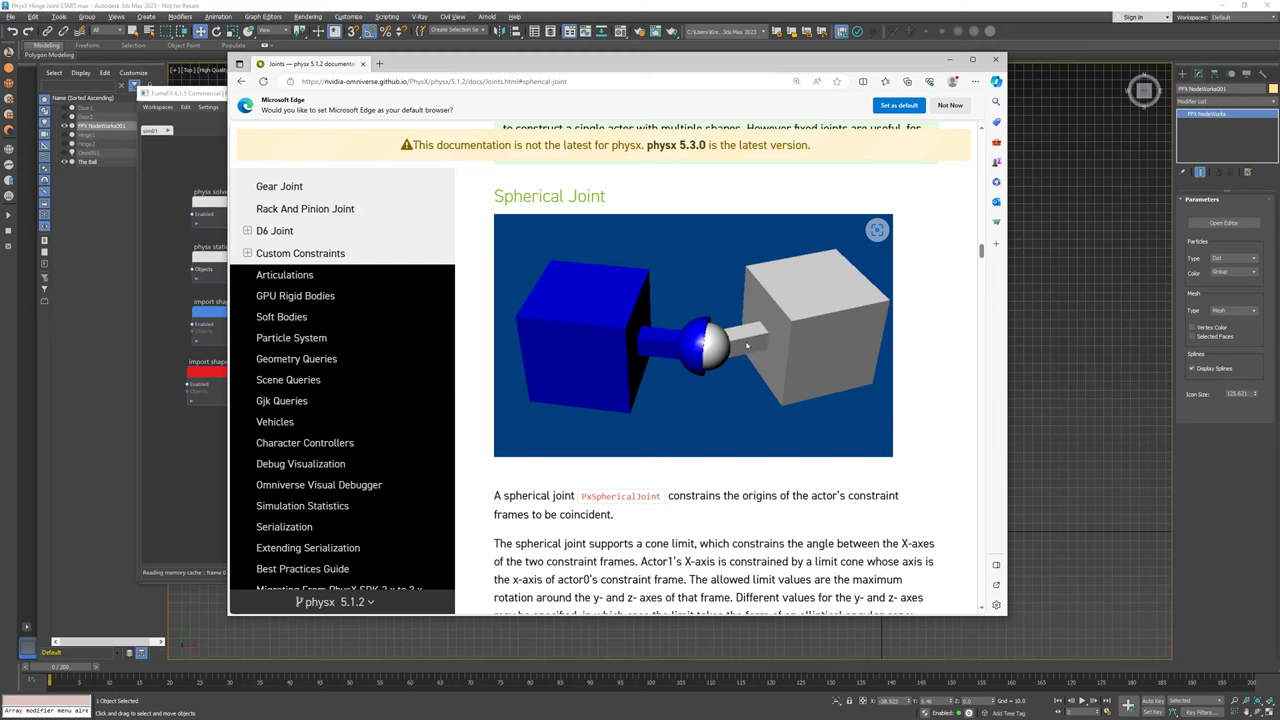
mouse_move(714, 360)
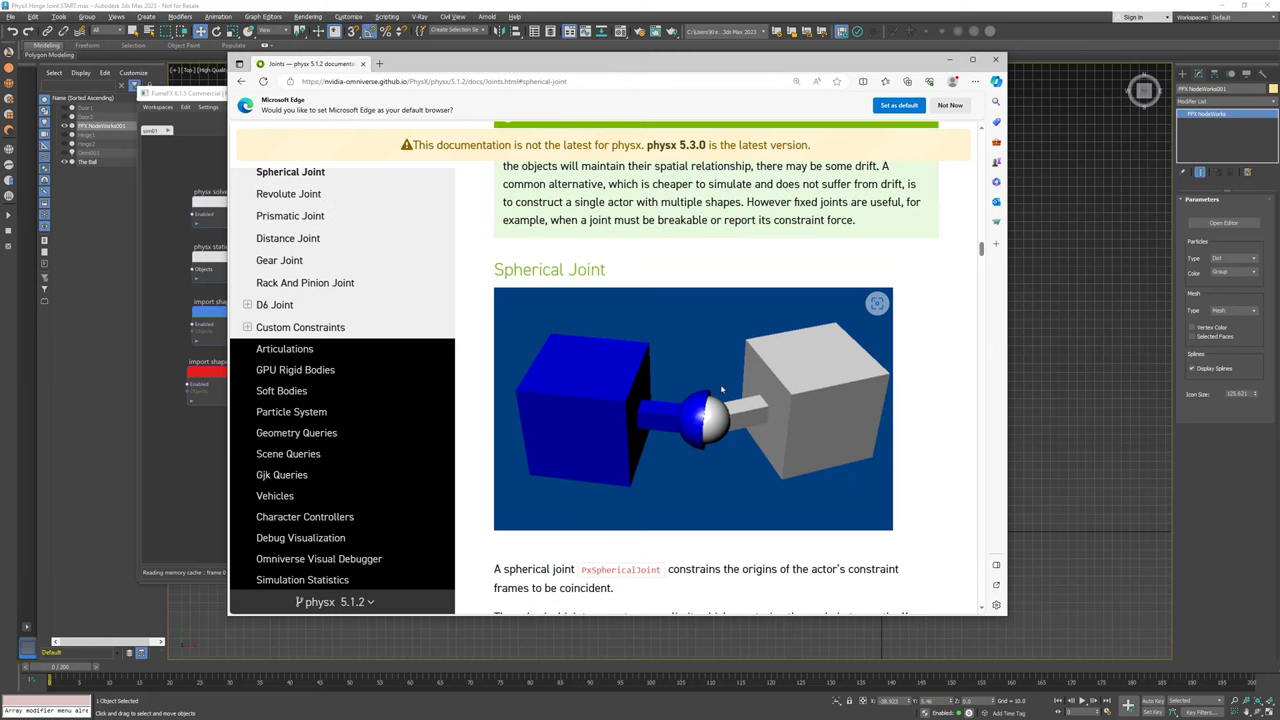
scroll("down", 3)
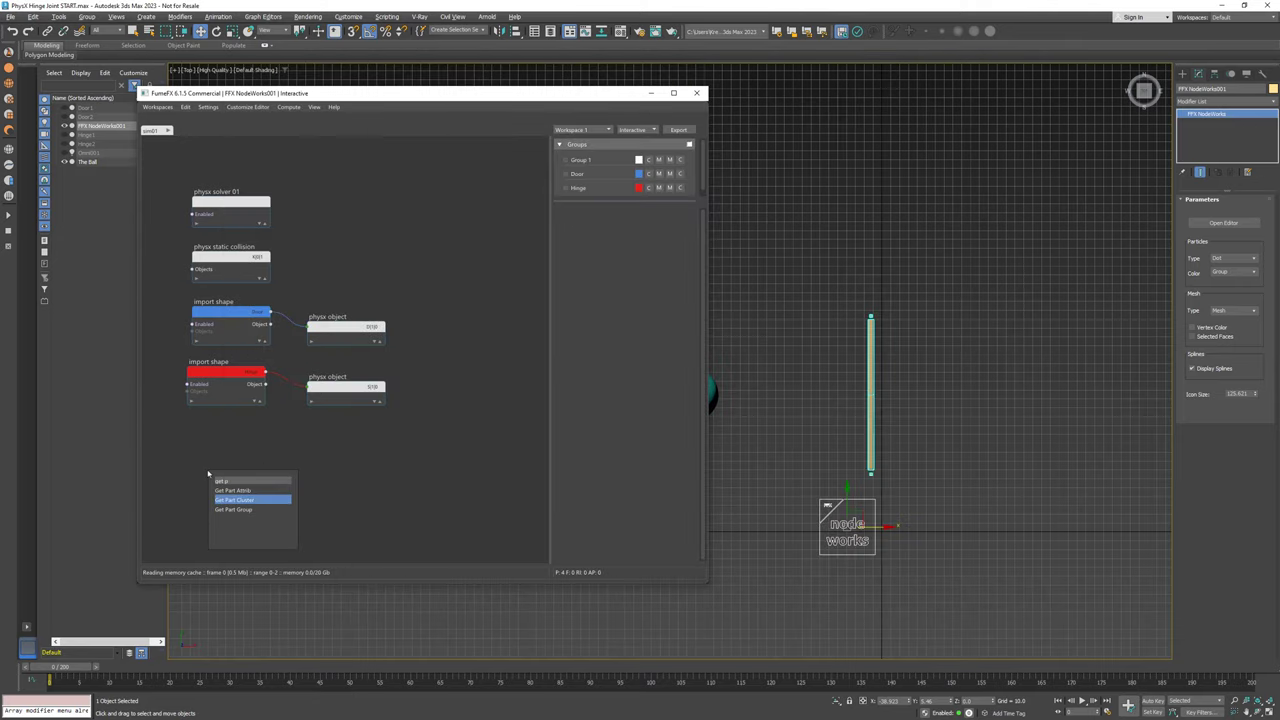
- Add a Get Part Group node set to Hinge feeding a new Neighbours node
left_click(233, 500)
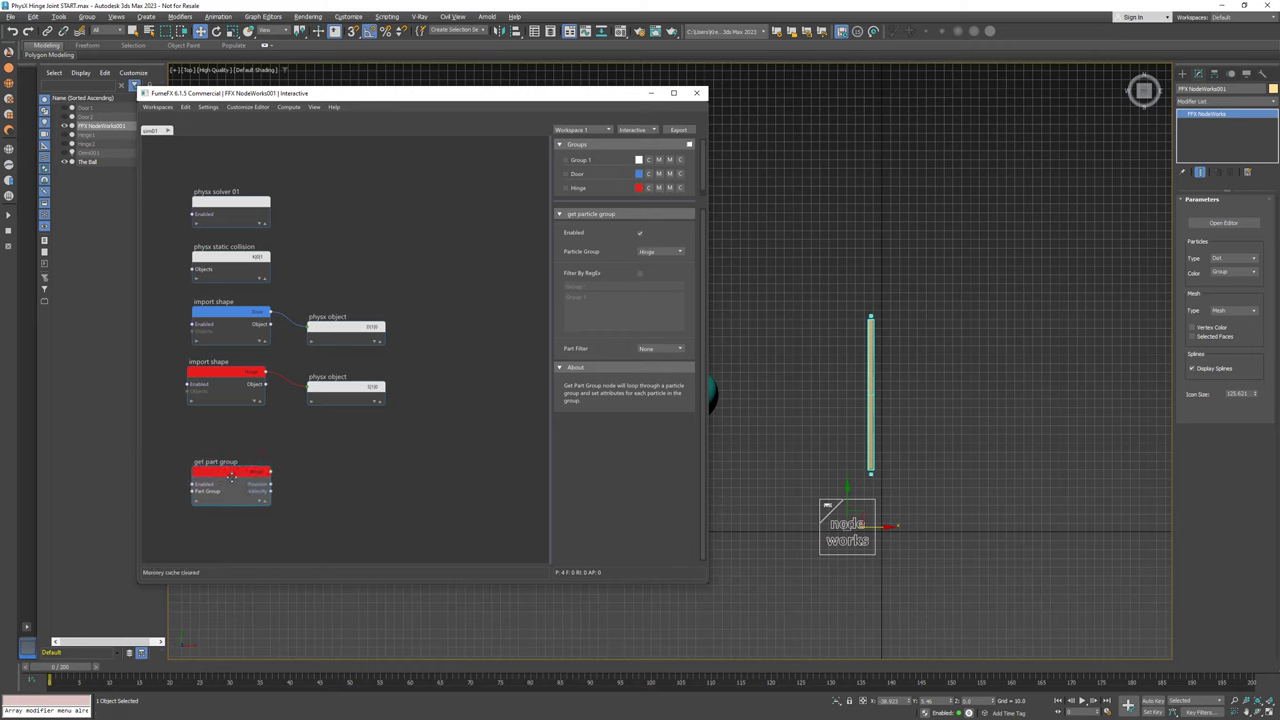
left_click(680, 348)
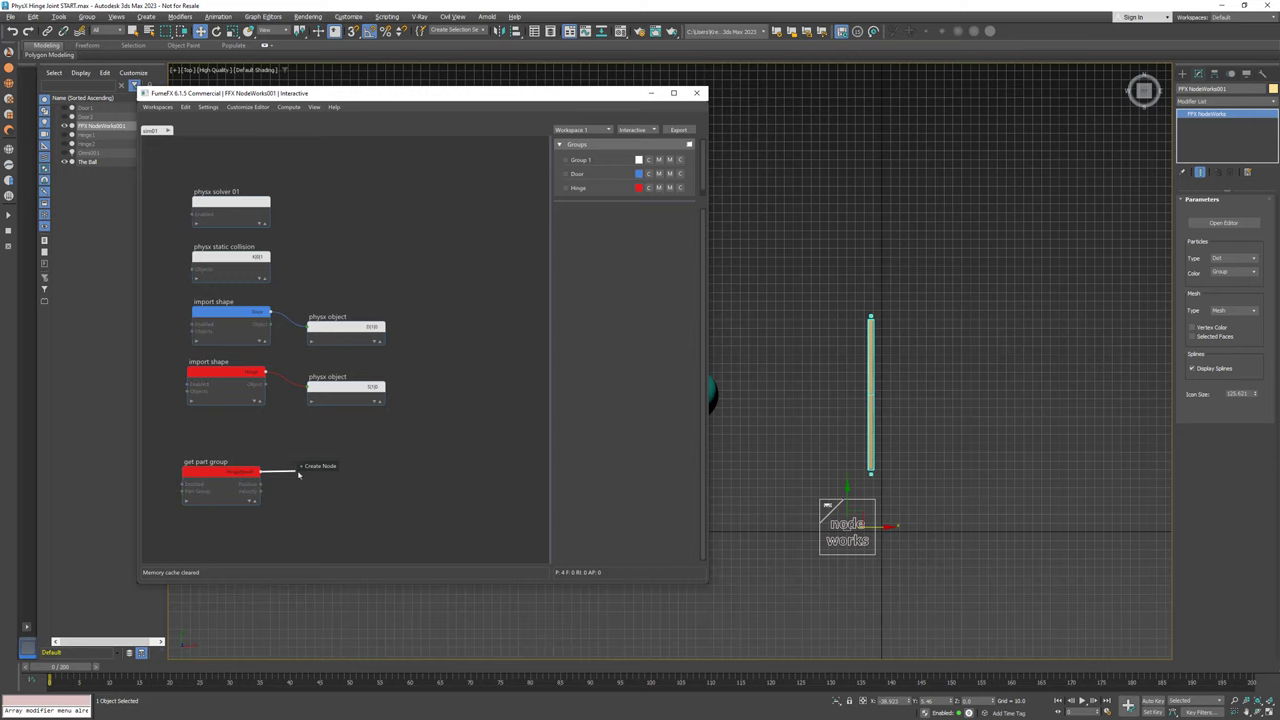
left_click(318, 466)
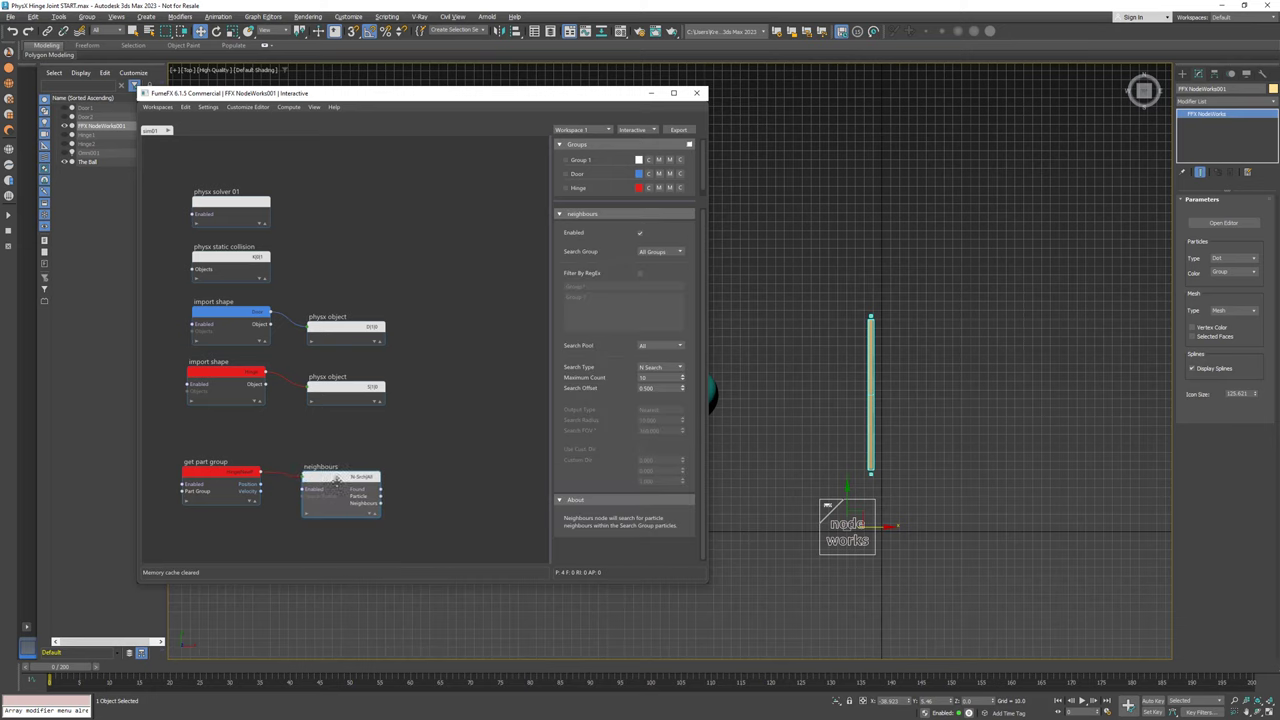
- Set the Neighbours node to search the Door group with Maximum Count 1
left_click(660, 251)
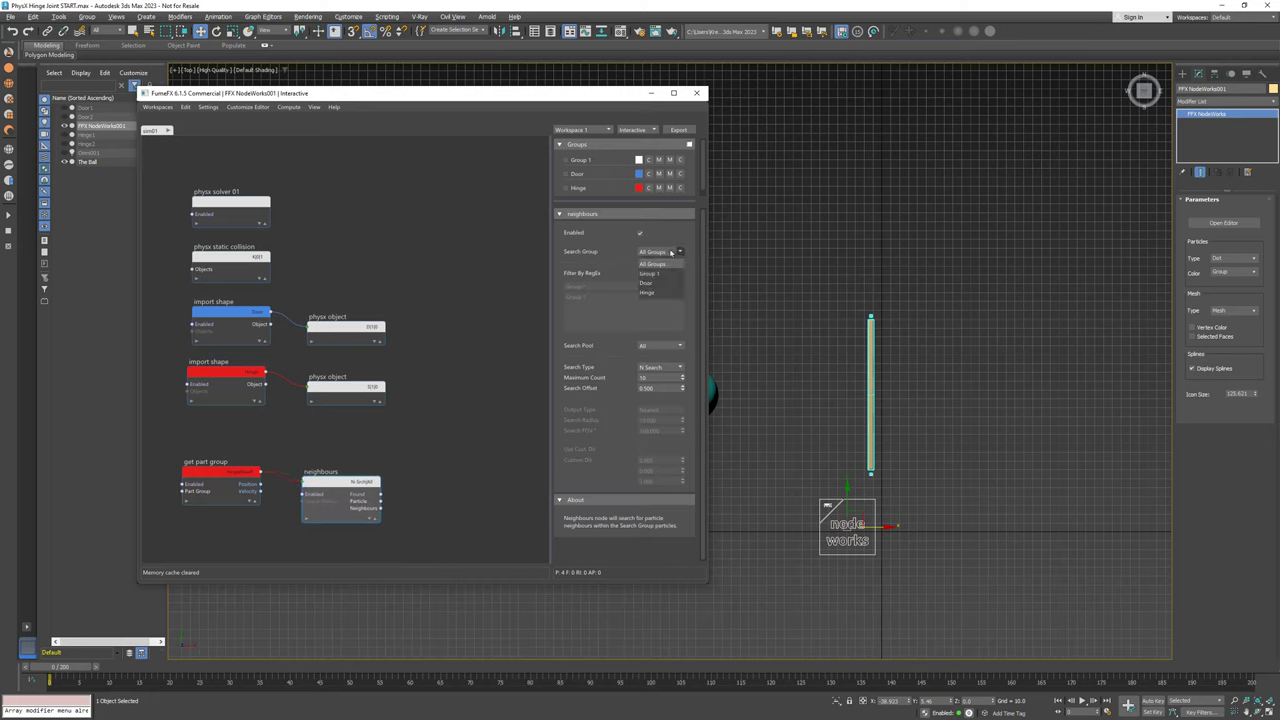
left_click(646, 283)
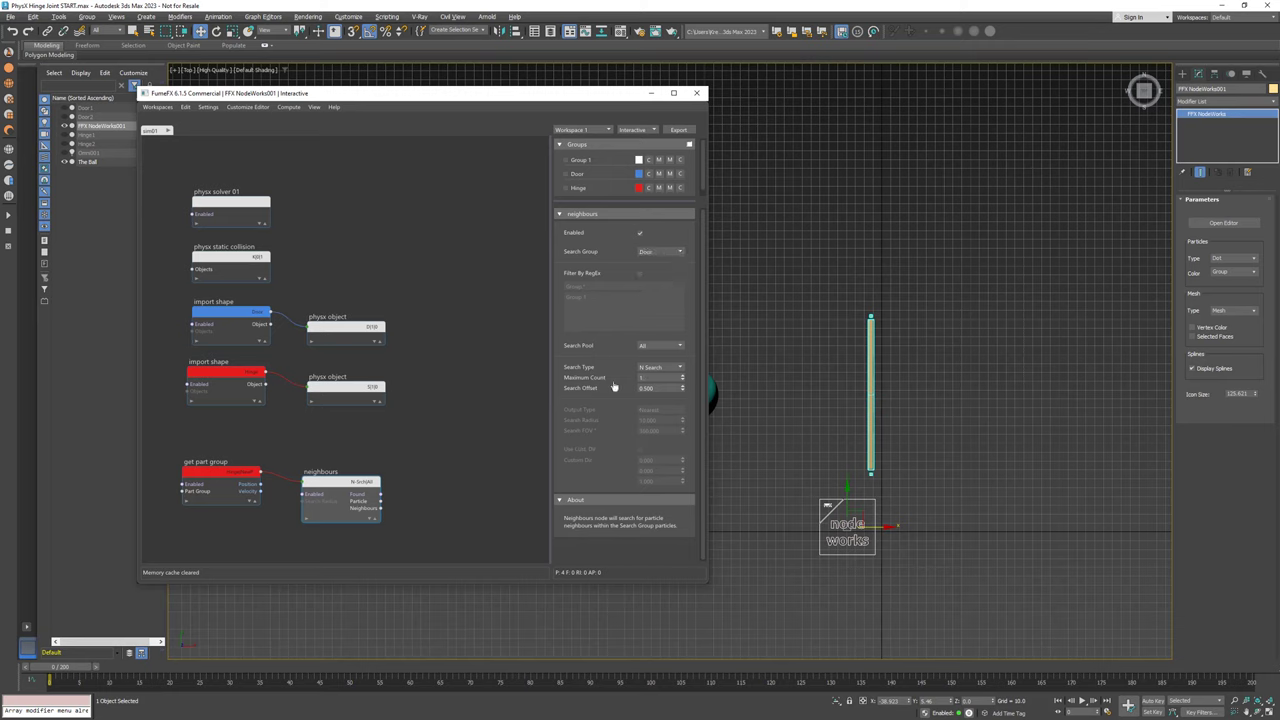
left_click_drag(340, 480, 320, 490)
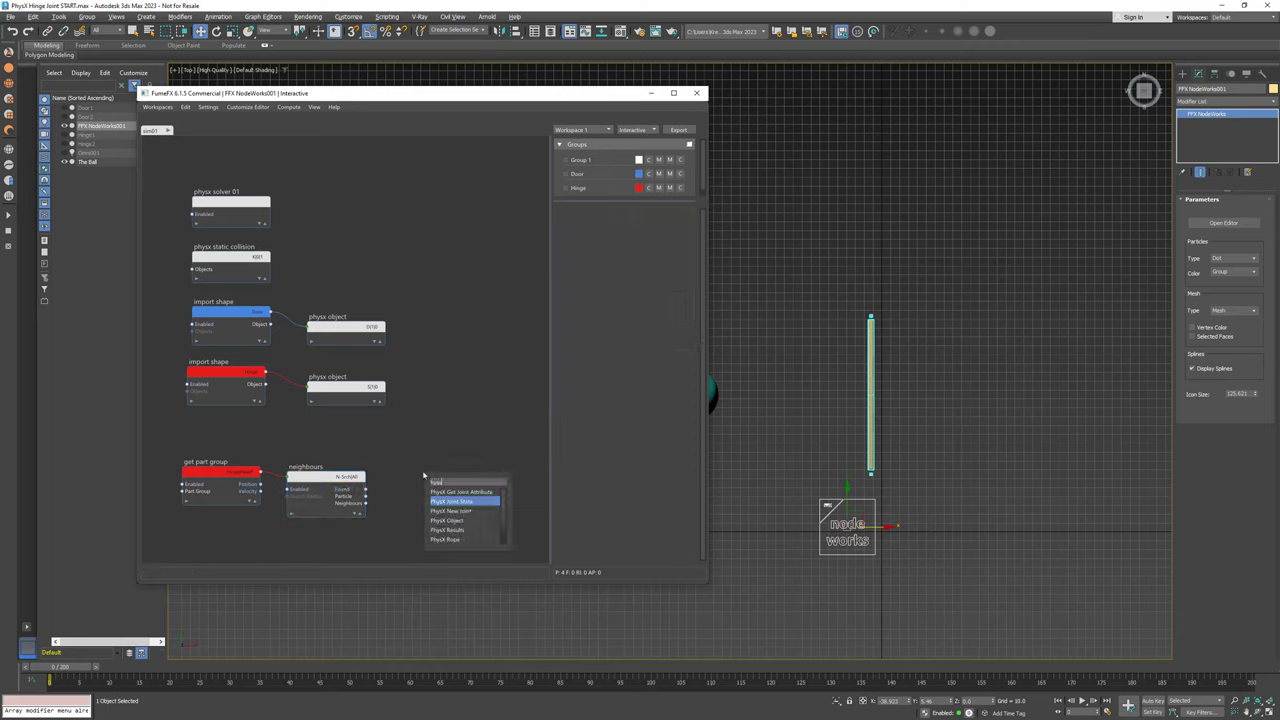
- Add a PhysX New Joint node wired to the Neighbours results
left_click(452, 501)
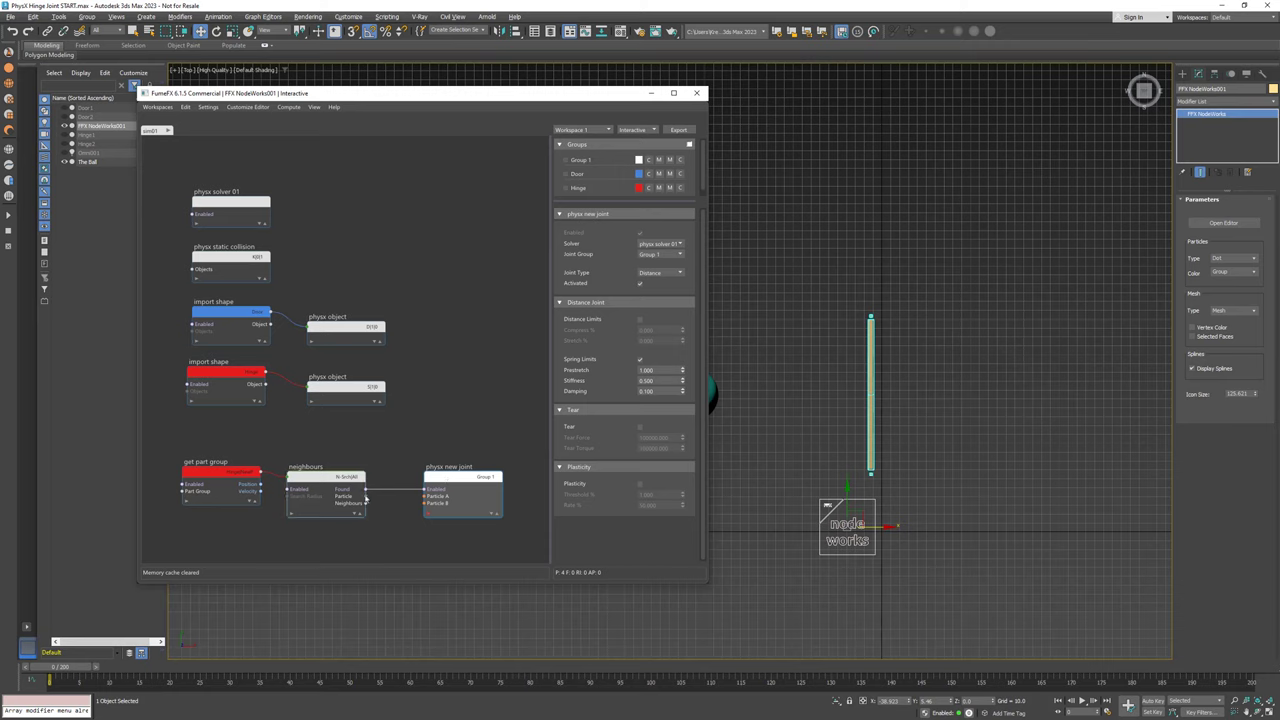
left_click(345, 503)
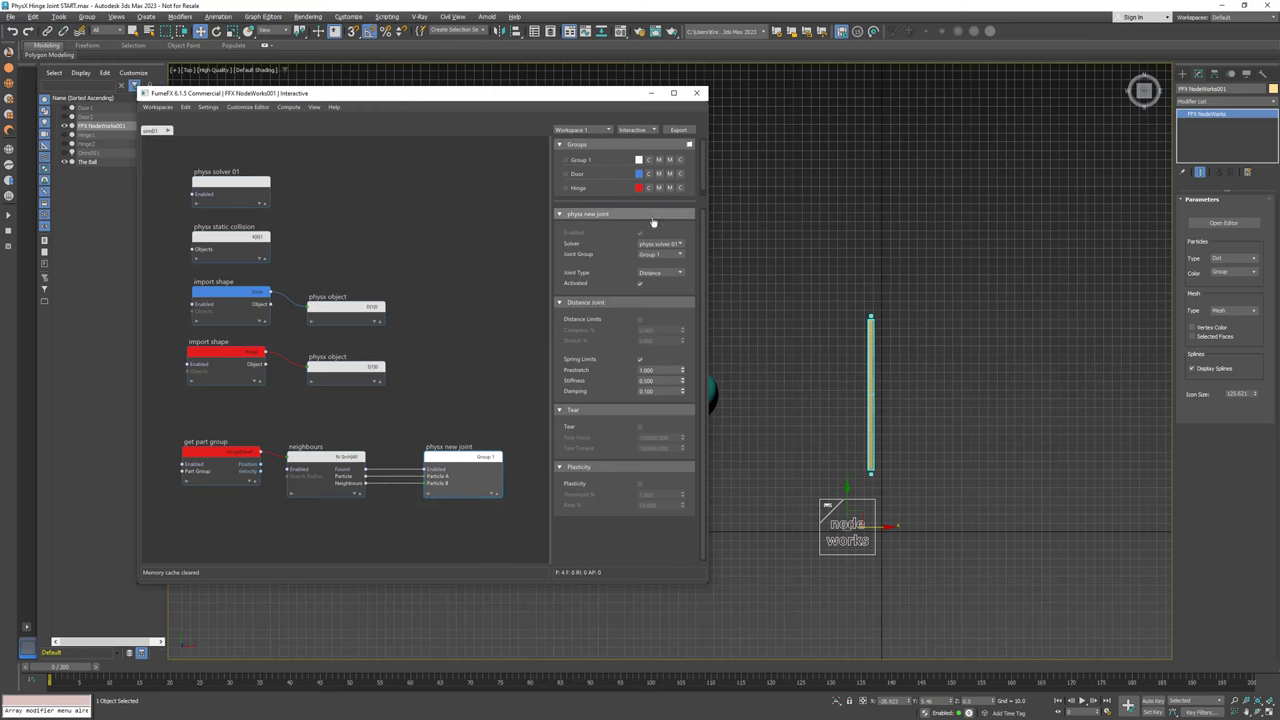
- Add a new group named j_hinge and assign it to the joint node
right_click(578, 188)
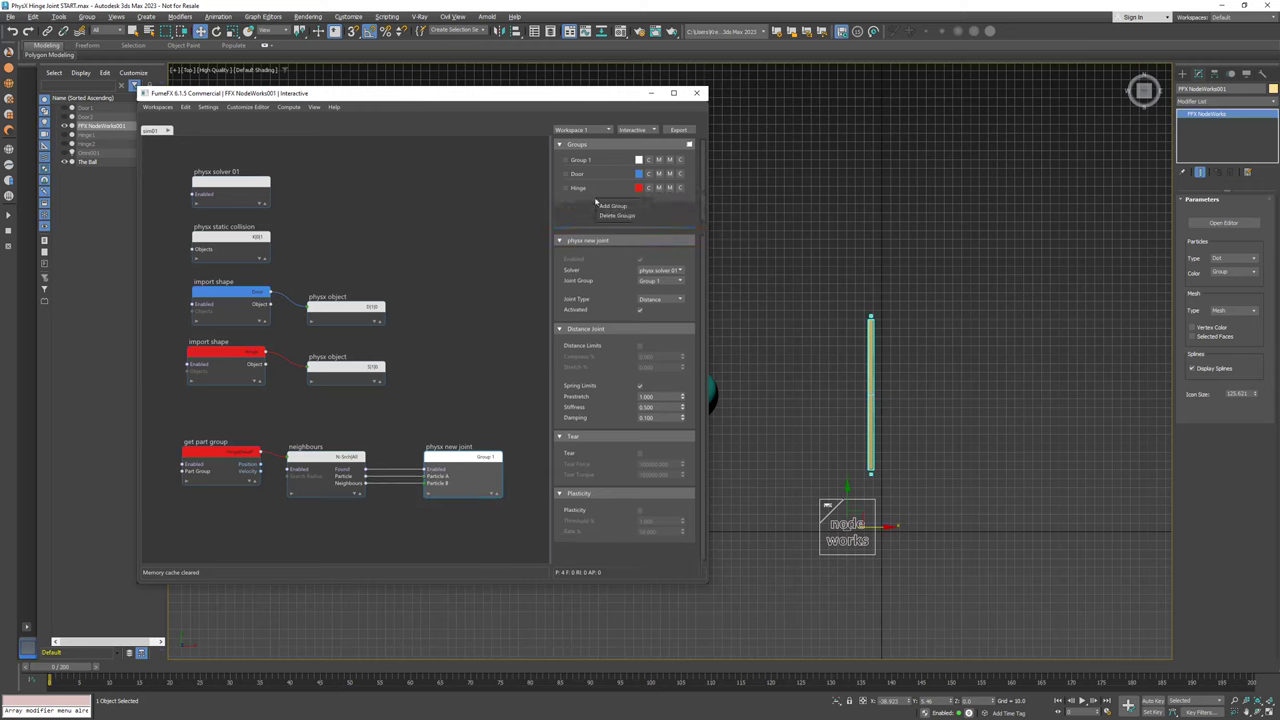
left_click(611, 205)
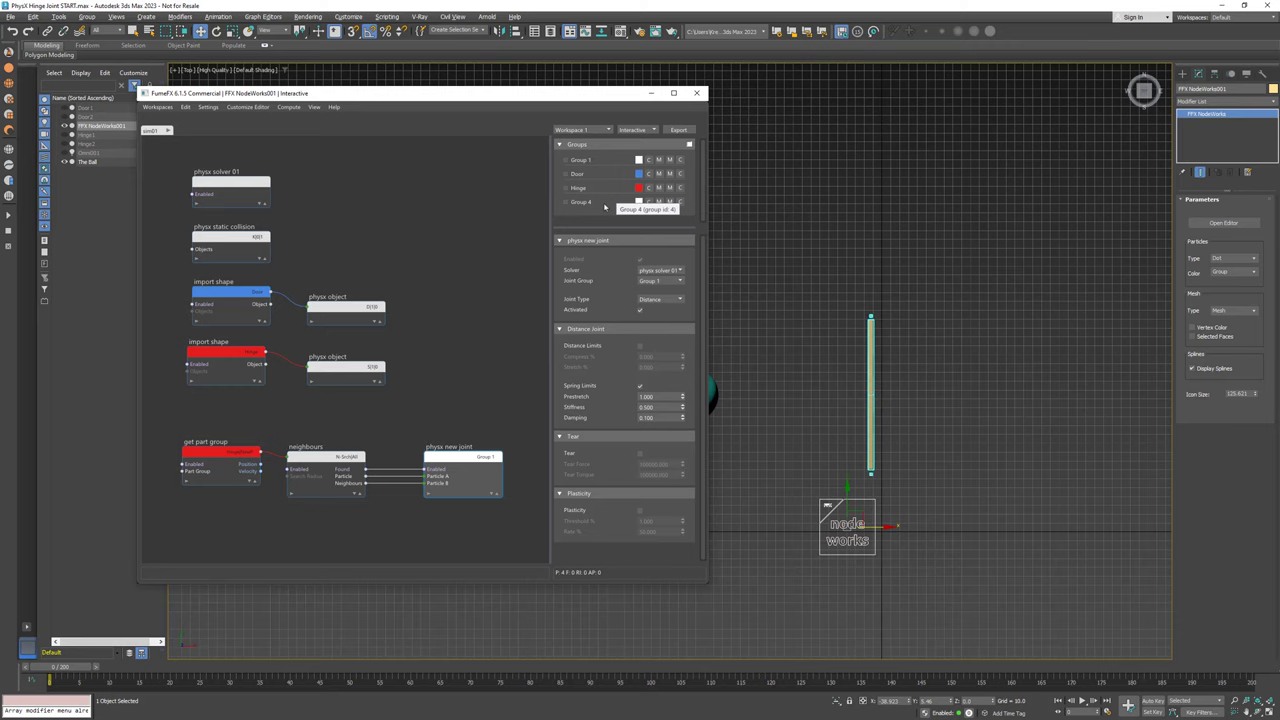
double_click(581, 202)
type("J_hinge")
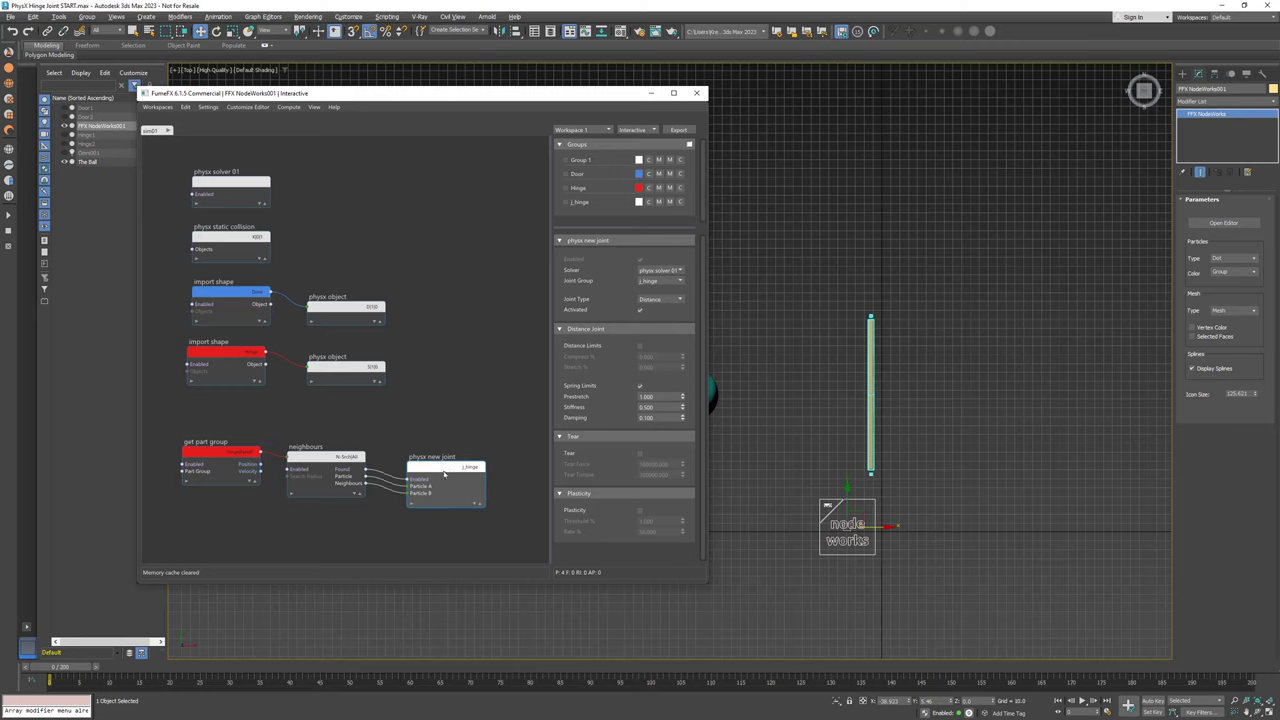
mouse_move(661, 357)
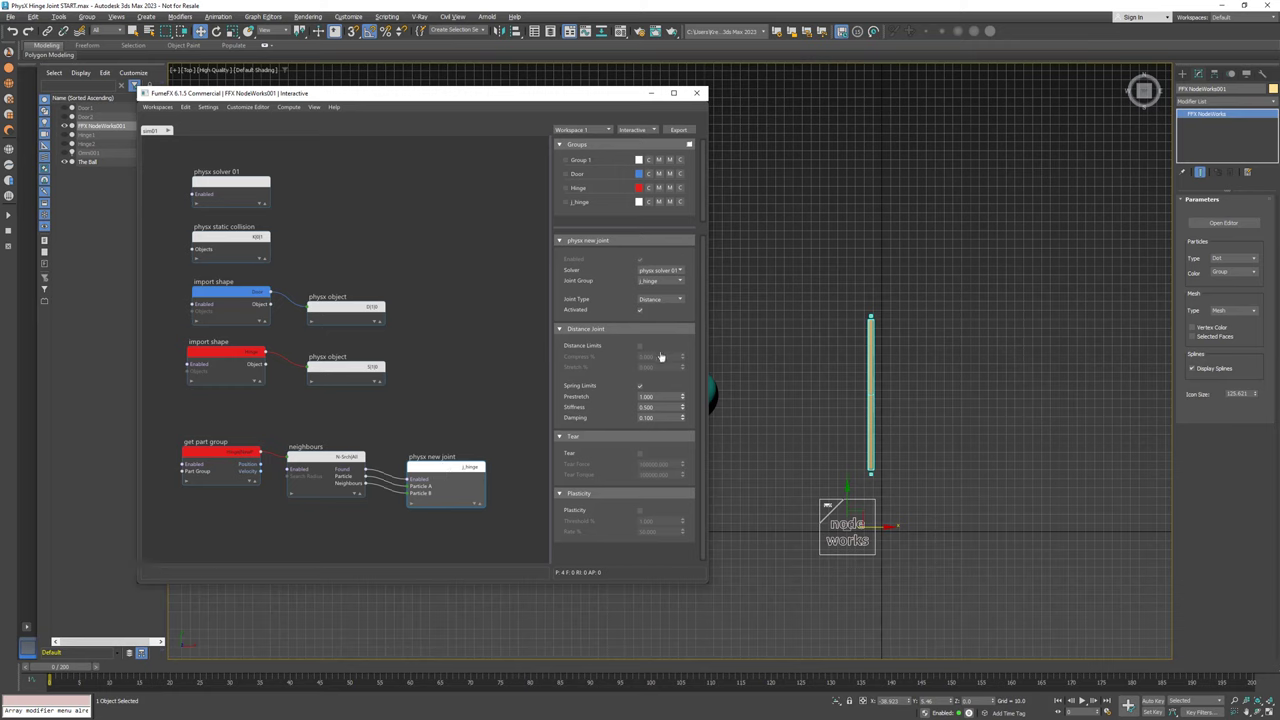
- Make the joint spherical with Soft Limits on, Stiffness 5000 and Damping 500
left_click(660, 299)
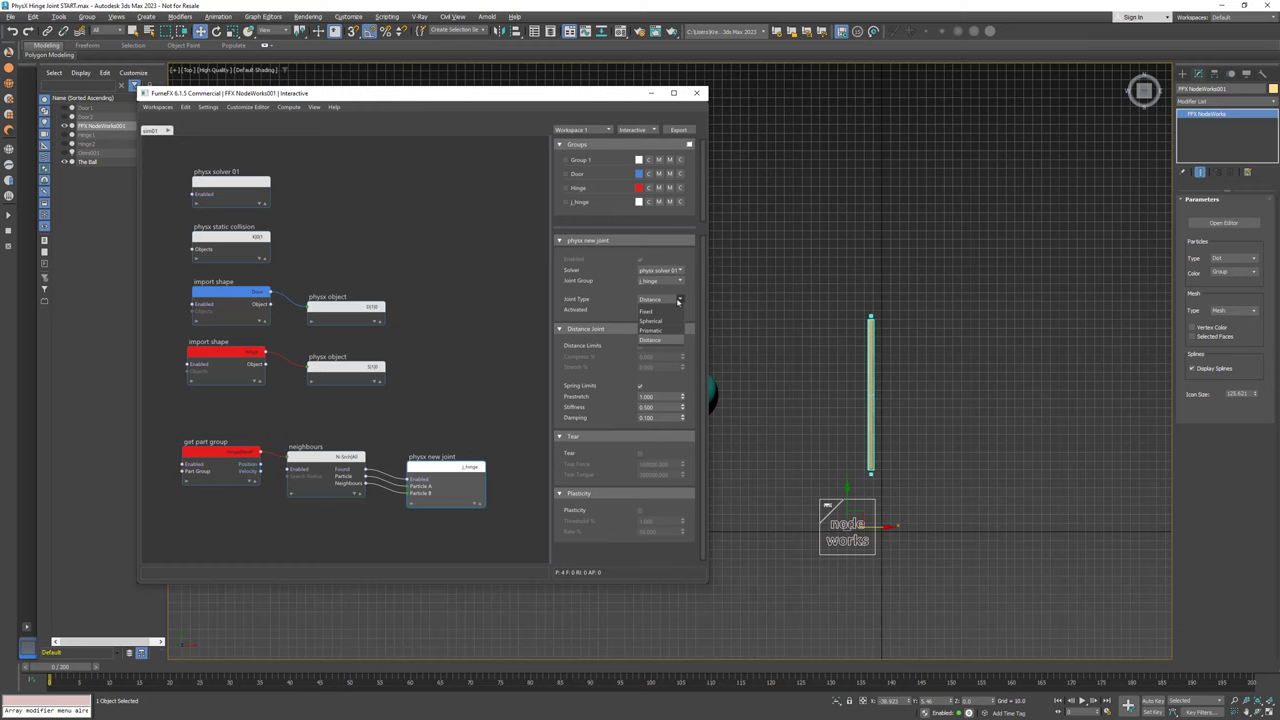
left_click(650, 321)
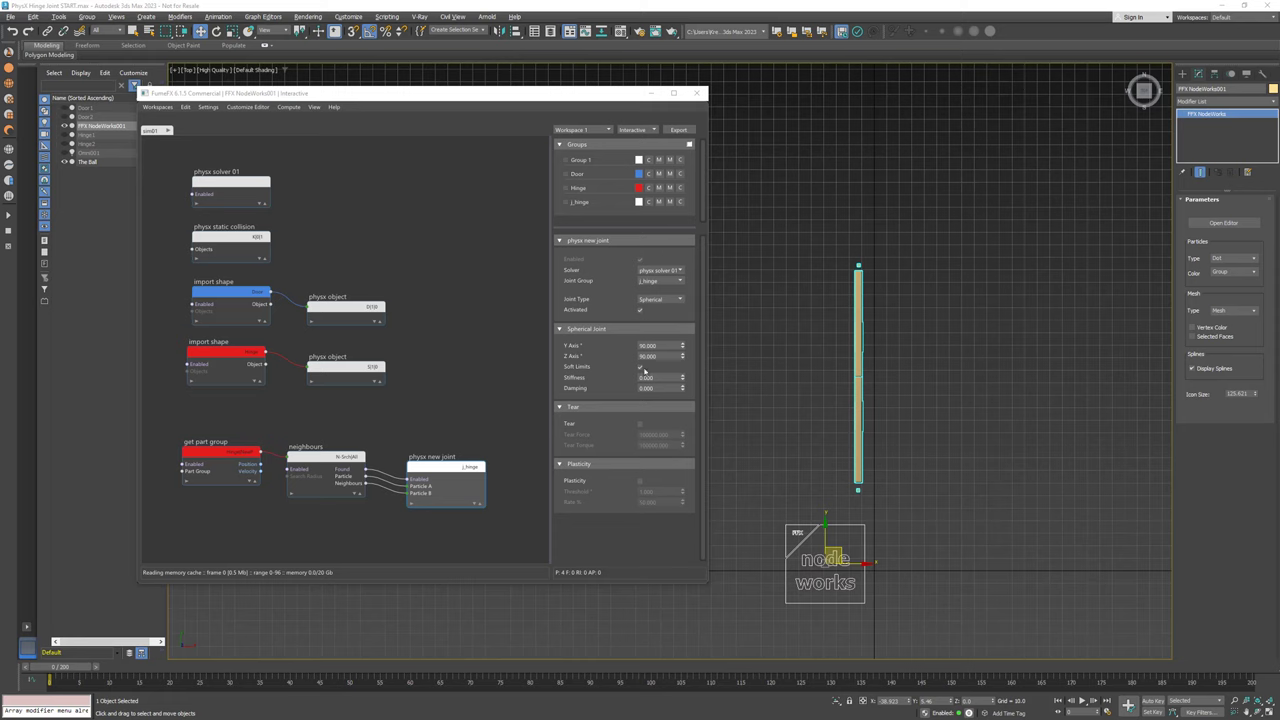
left_click(640, 366)
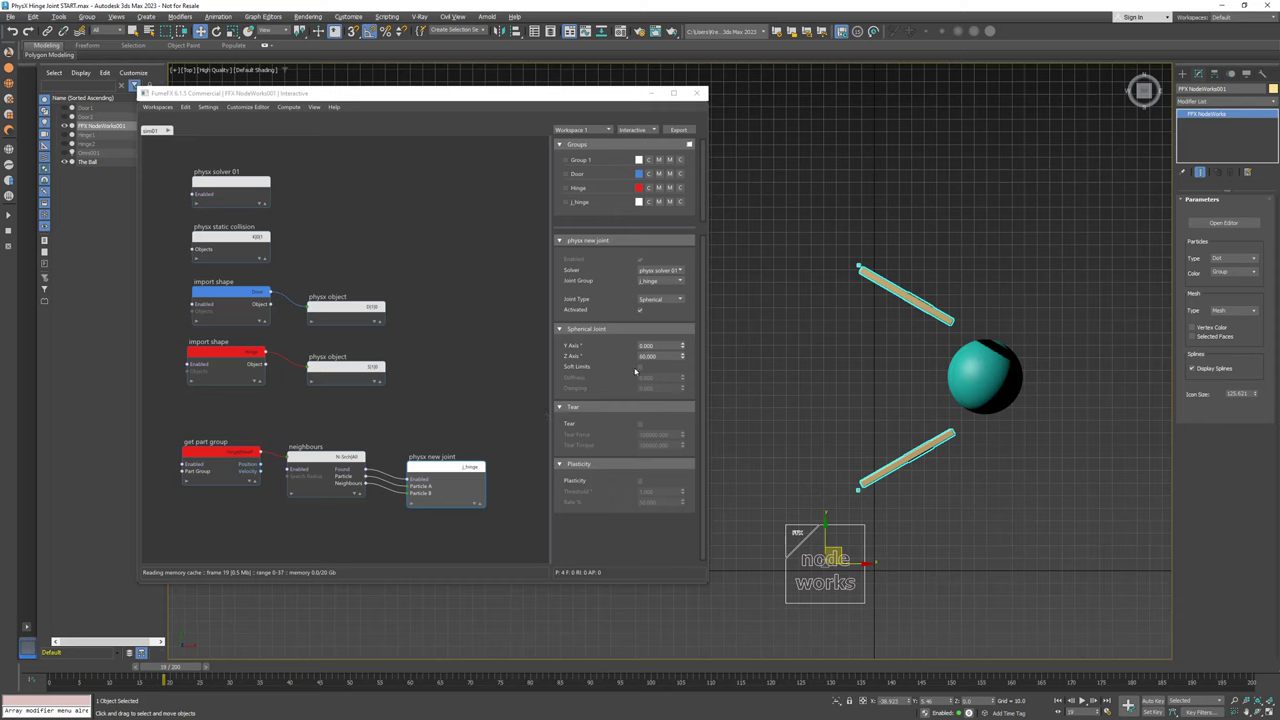
left_click(640, 367)
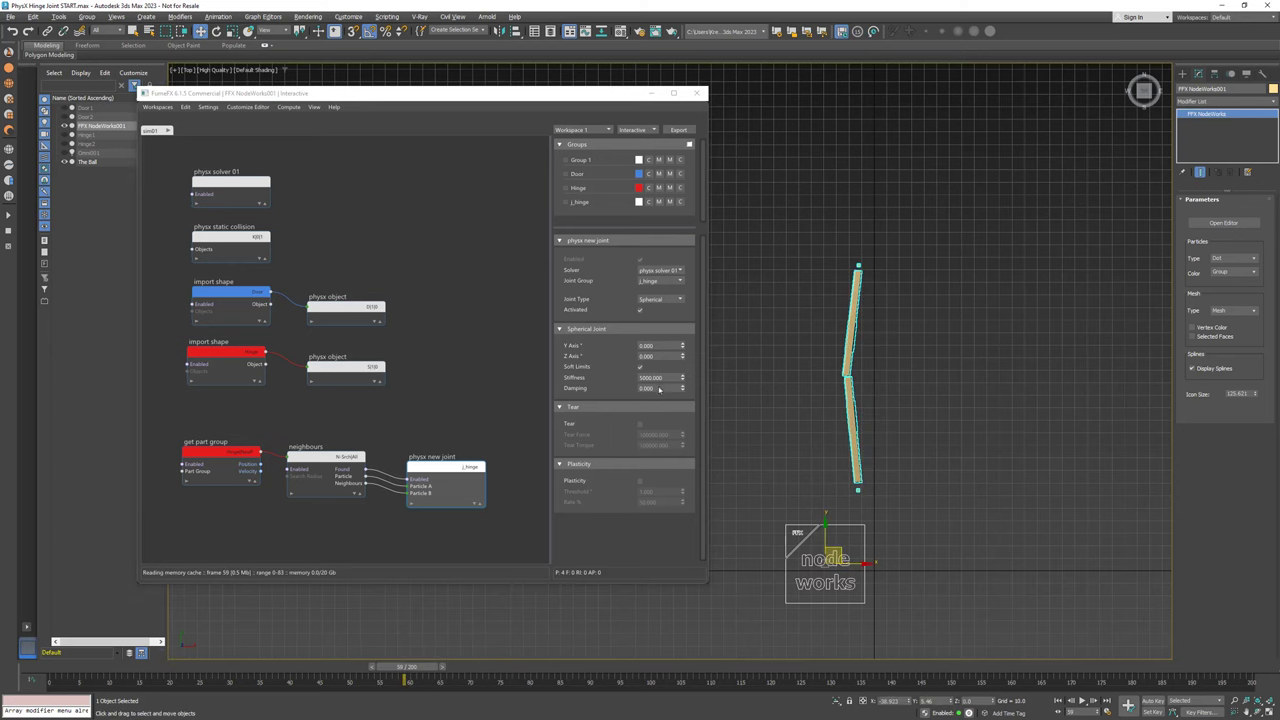
left_click(660, 388)
type("500.000")
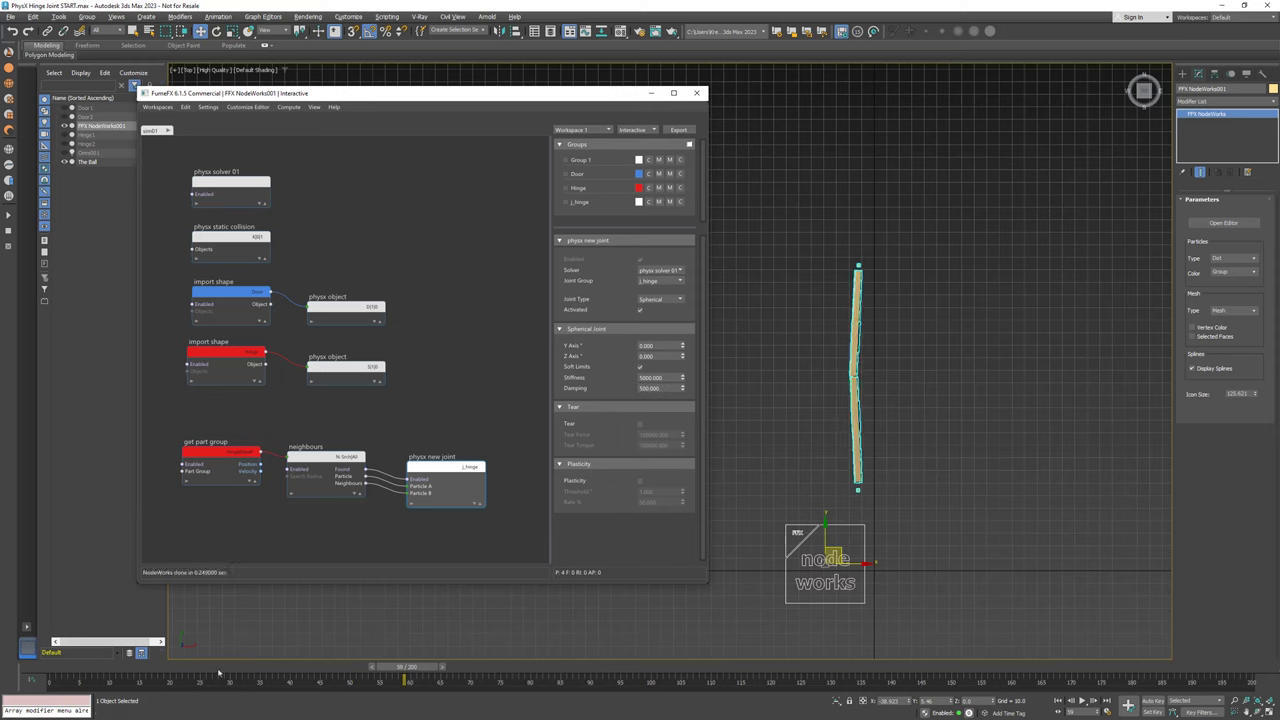
- Scrub the timeline to watch the hit door spring back upright
left_click_drag(405, 680, 440, 680)
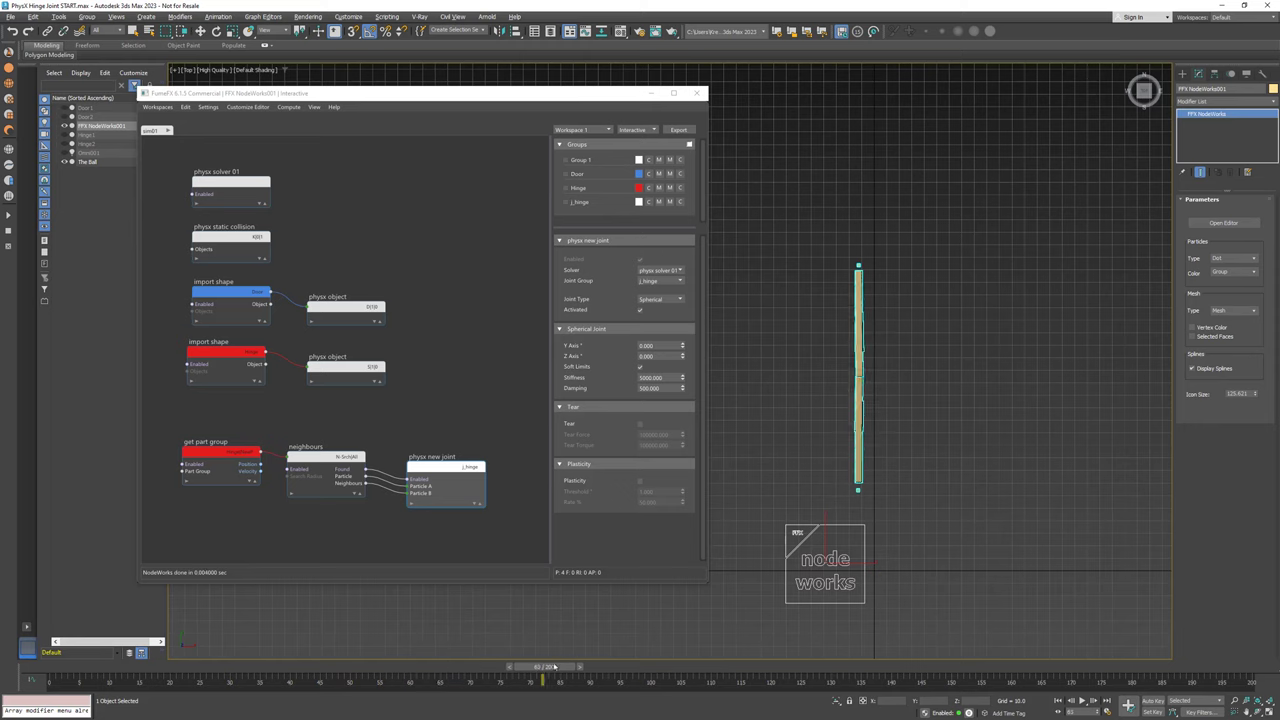
left_click_drag(542, 680, 215, 680)
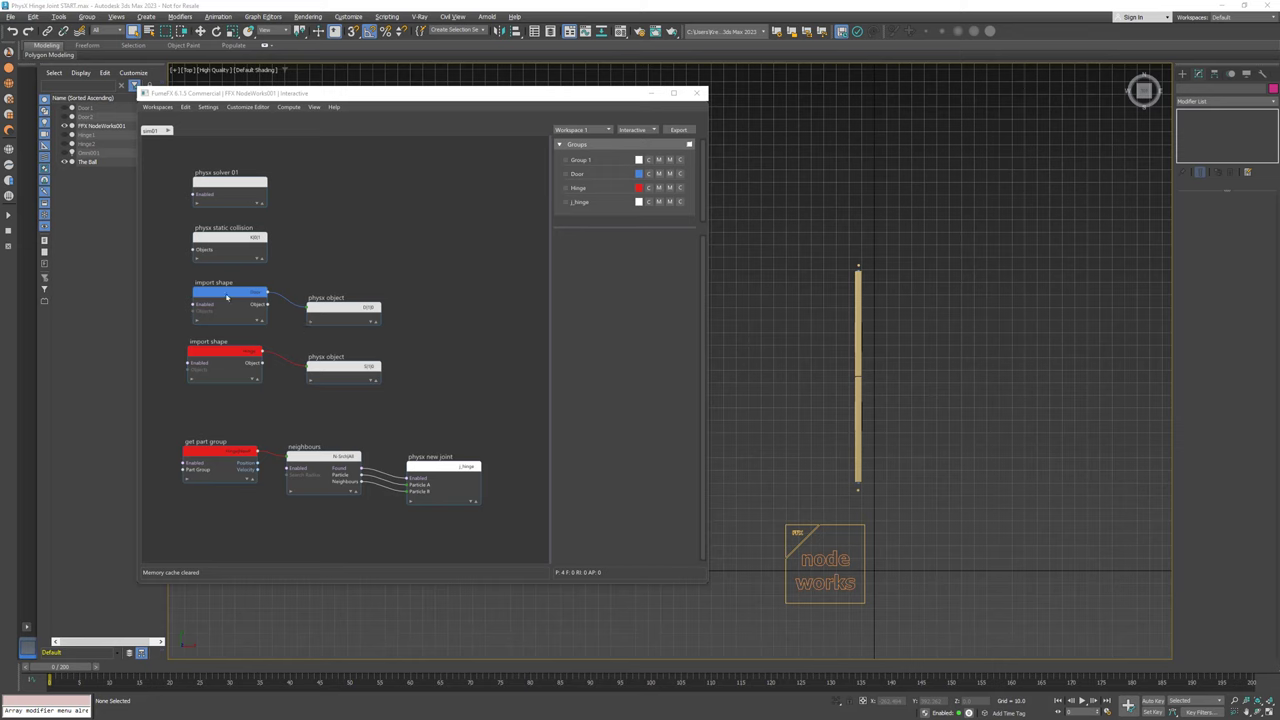
- Clone the selected door and hinge as copies into a long row
left_click(228, 292)
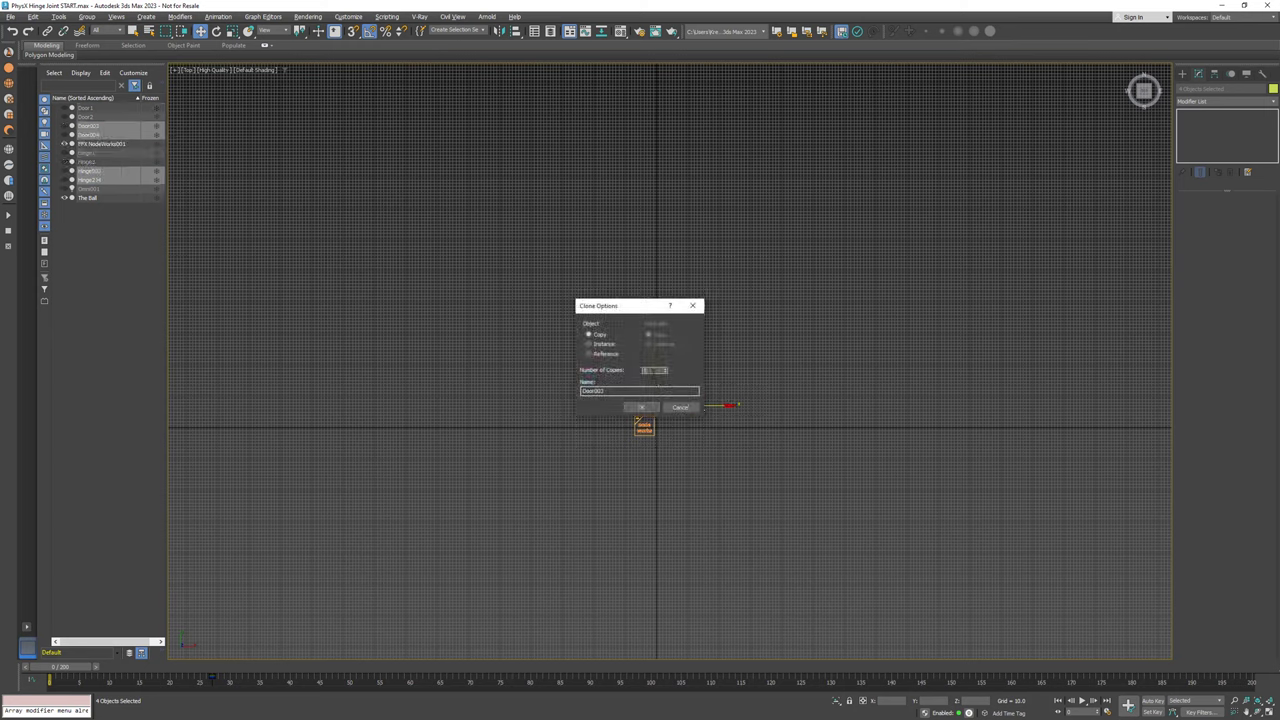
left_click(642, 407)
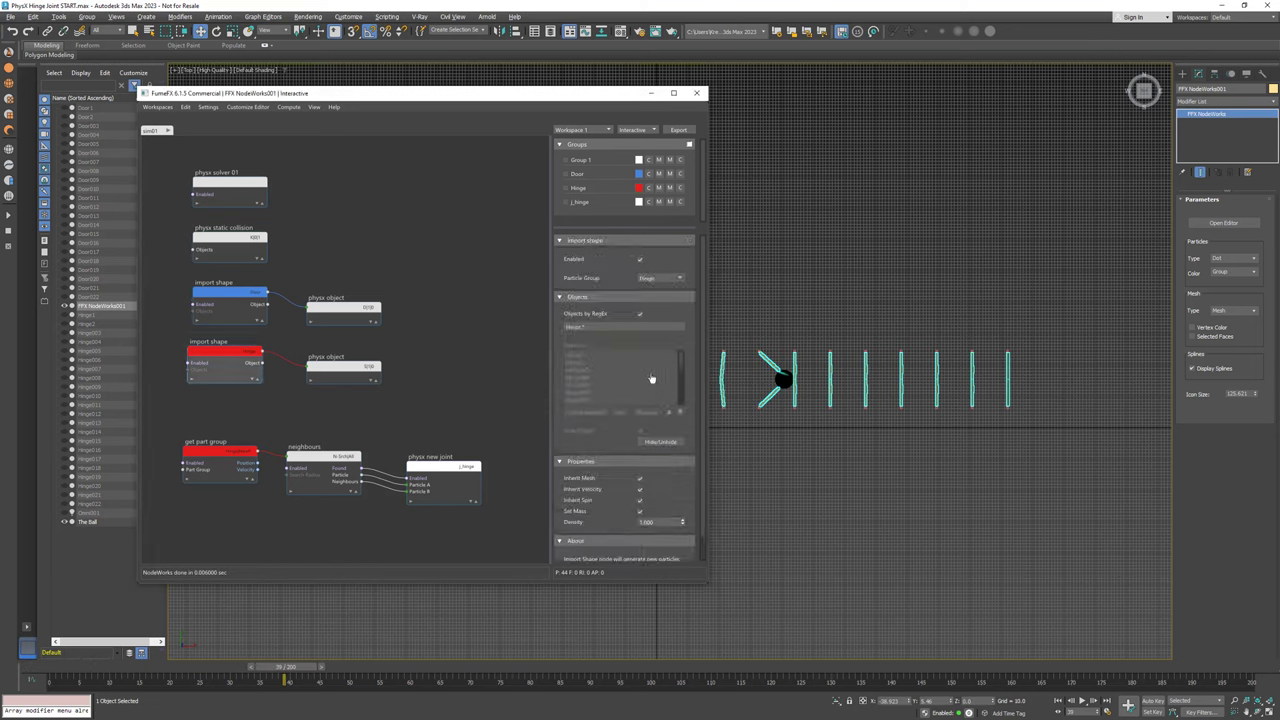
- Hide the node editor and preview the ball hitting the row of doors
left_click(697, 92)
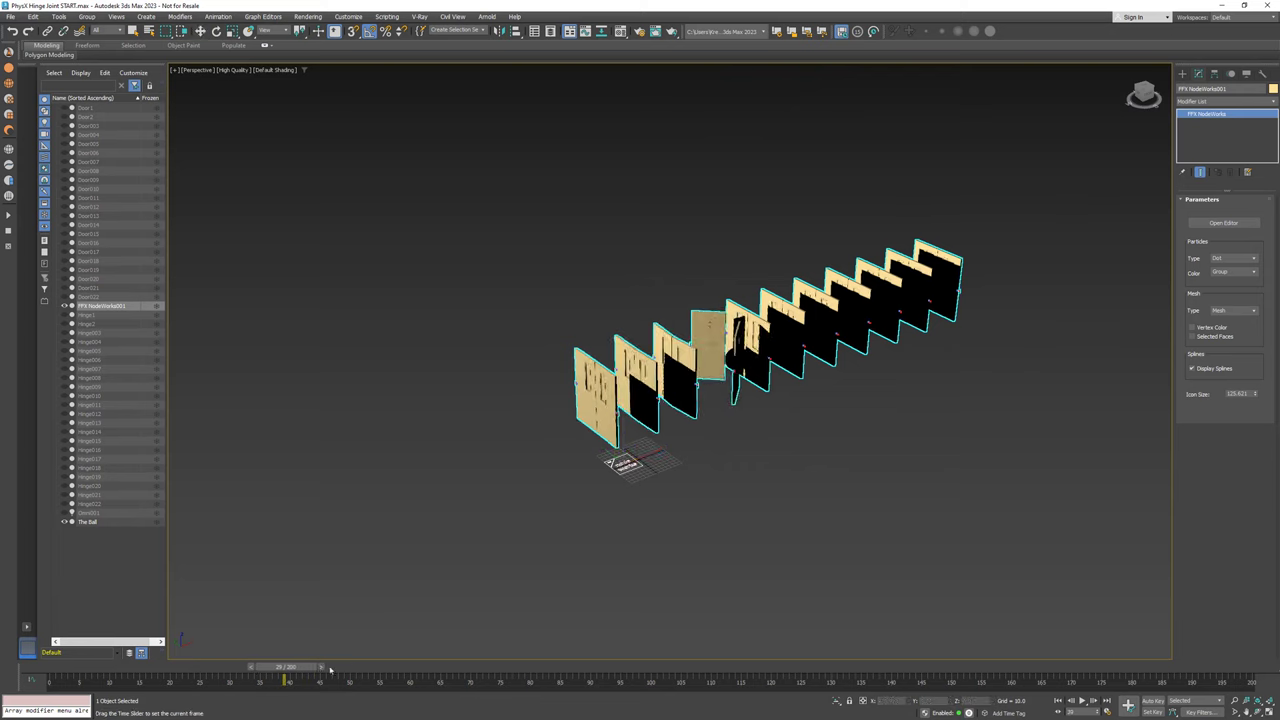
left_click_drag(285, 680, 585, 680)
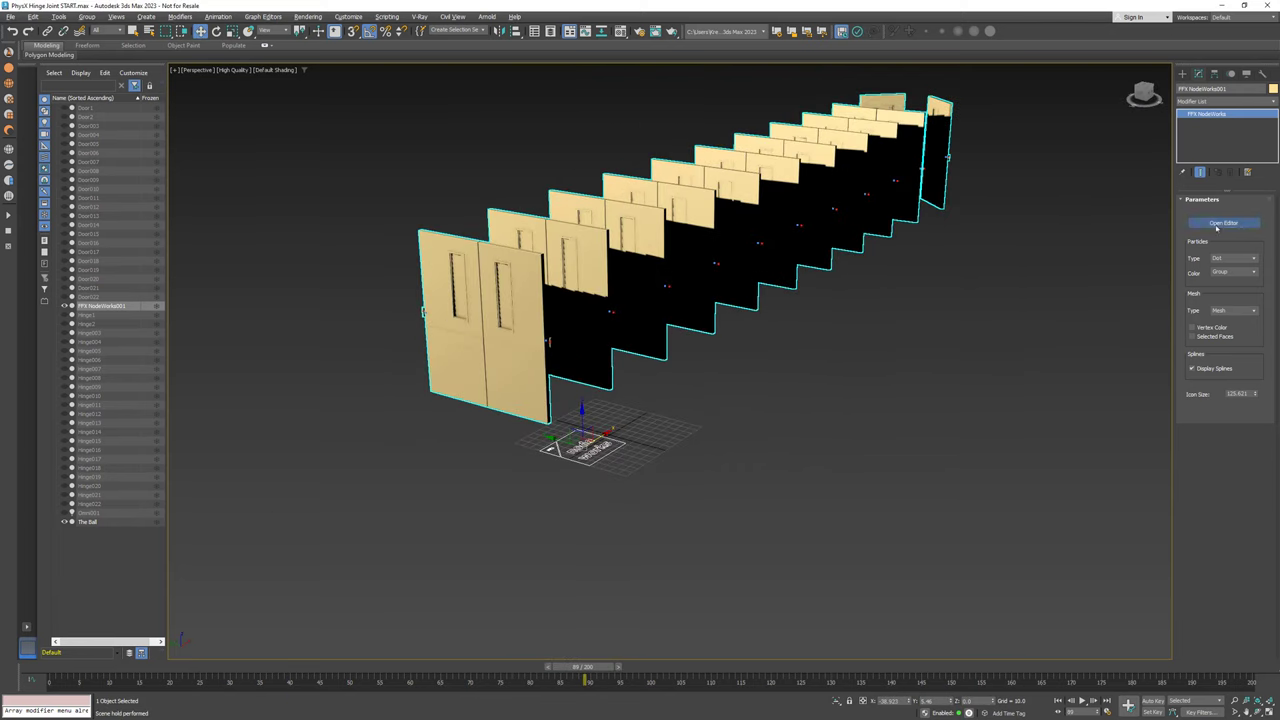
left_click(1224, 222)
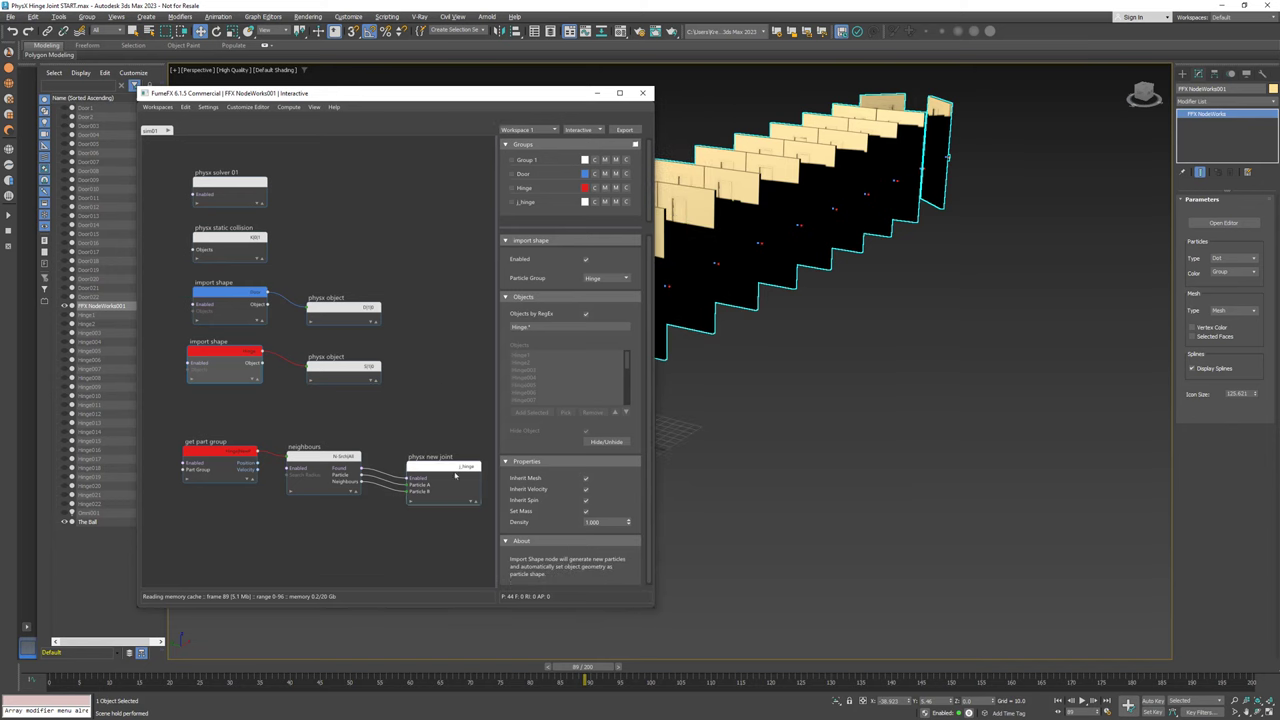
- Move the reopened node editor left and replay the doors swinging along the row
left_click_drag(390, 93, 385, 84)
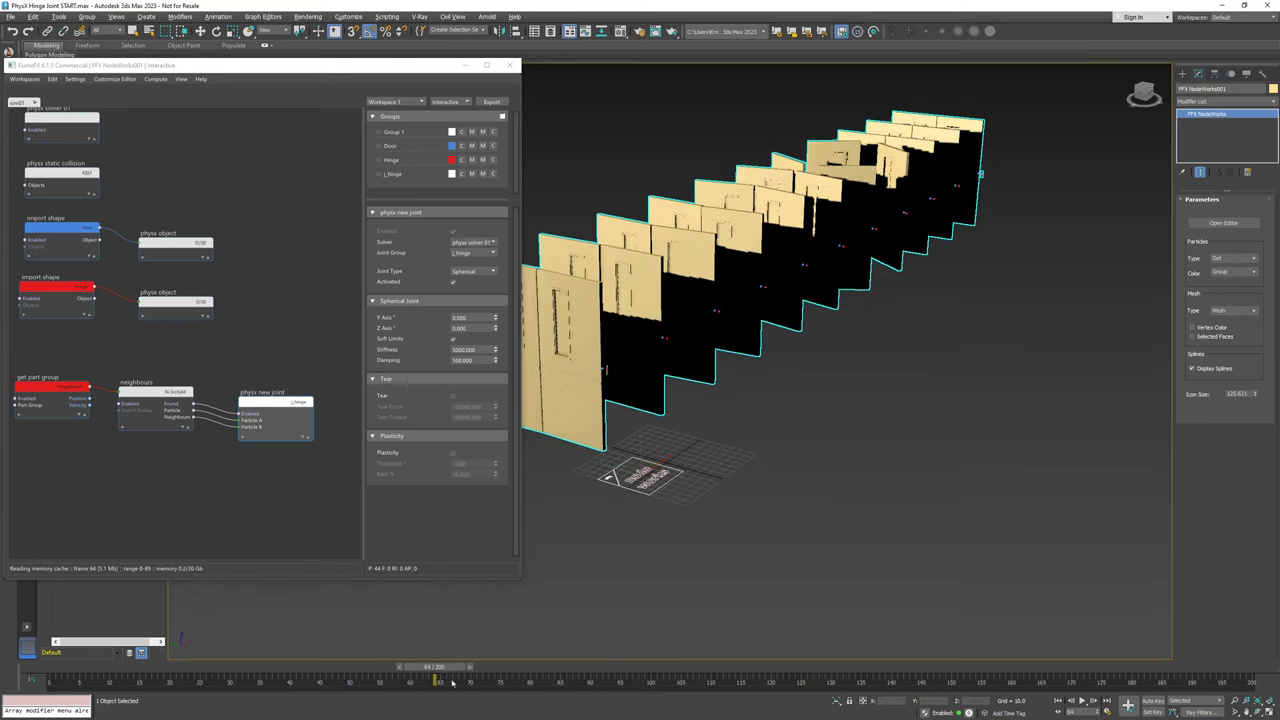
left_click_drag(435, 680, 230, 680)
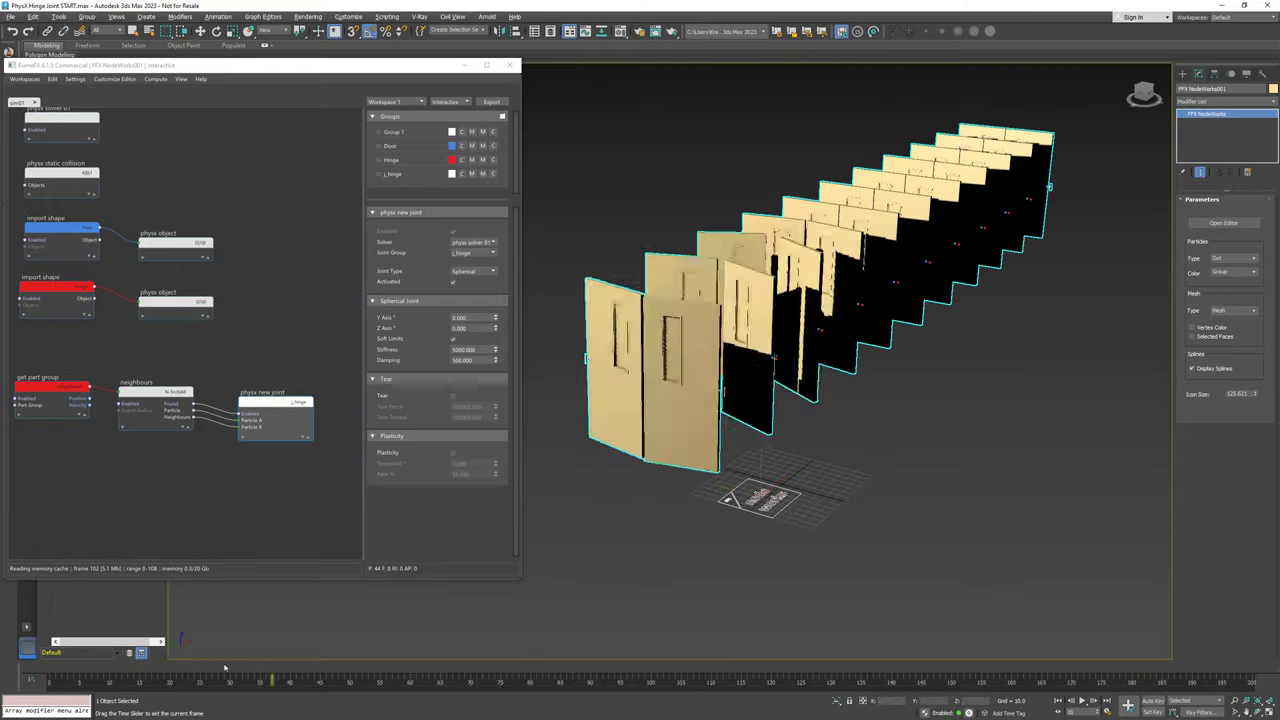
left_click_drag(273, 680, 555, 680)
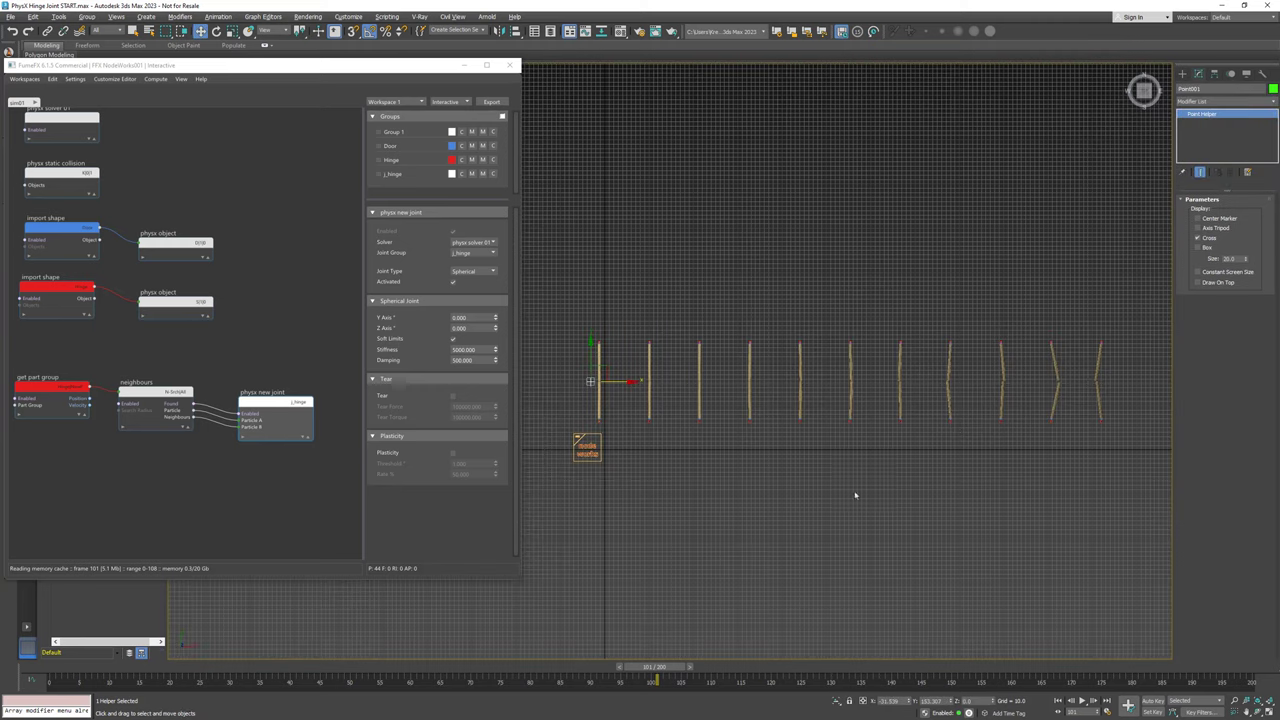
- Place the new Point001 helper at the first door of the row
left_click_drag(657, 667, 155, 667)
type("physx")
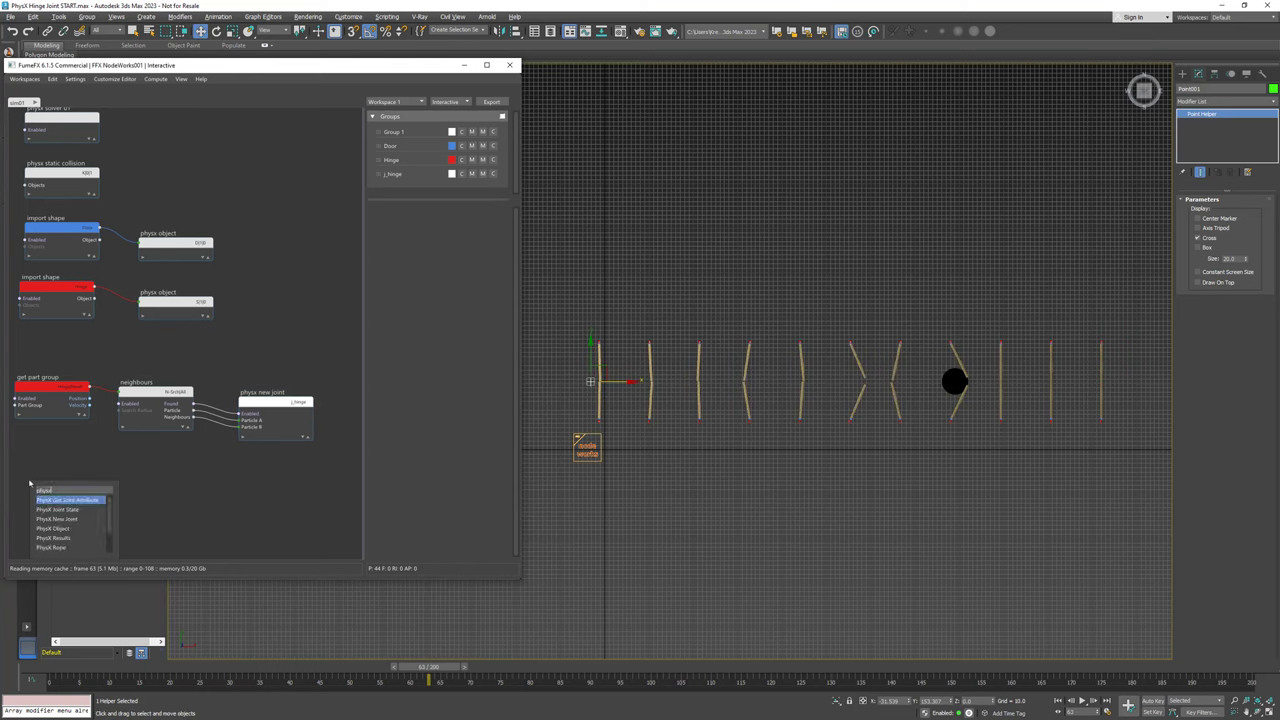
- Add a PhysX Get Joint Attribute node and assign Point001 to an Object Info node
left_click(67, 499)
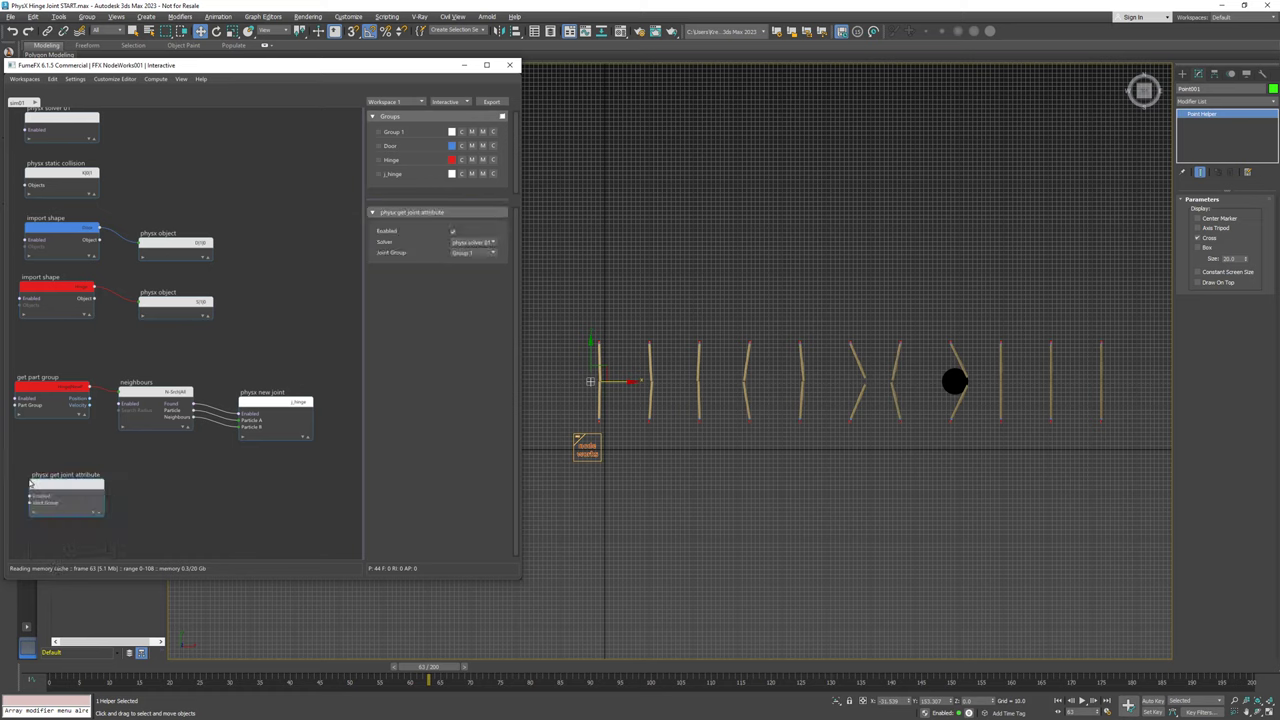
left_click(490, 252)
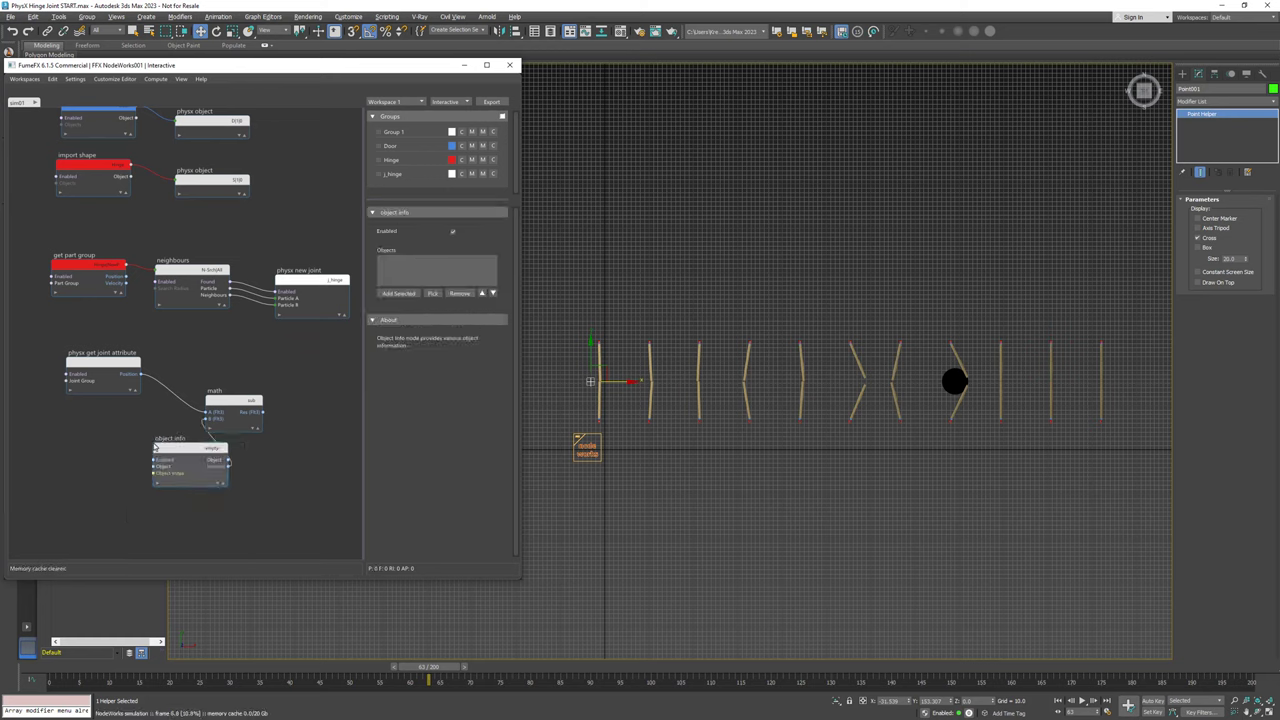
left_click(398, 293)
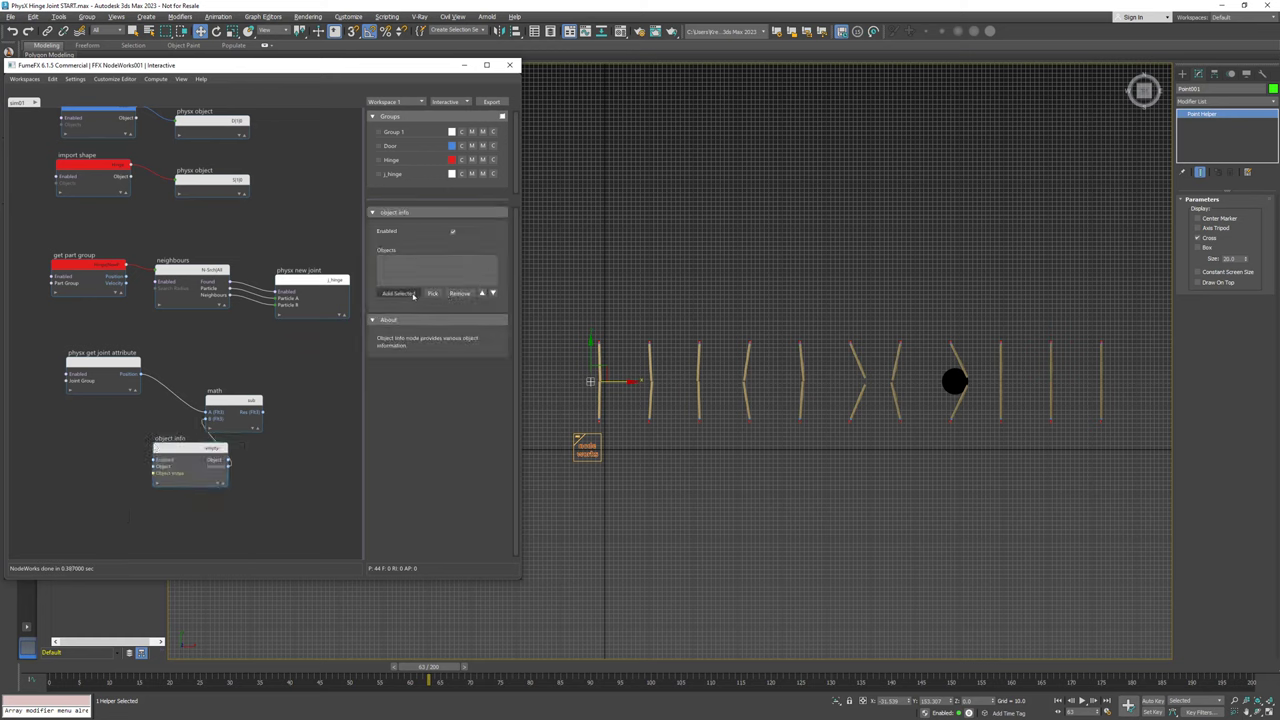
left_click(398, 293)
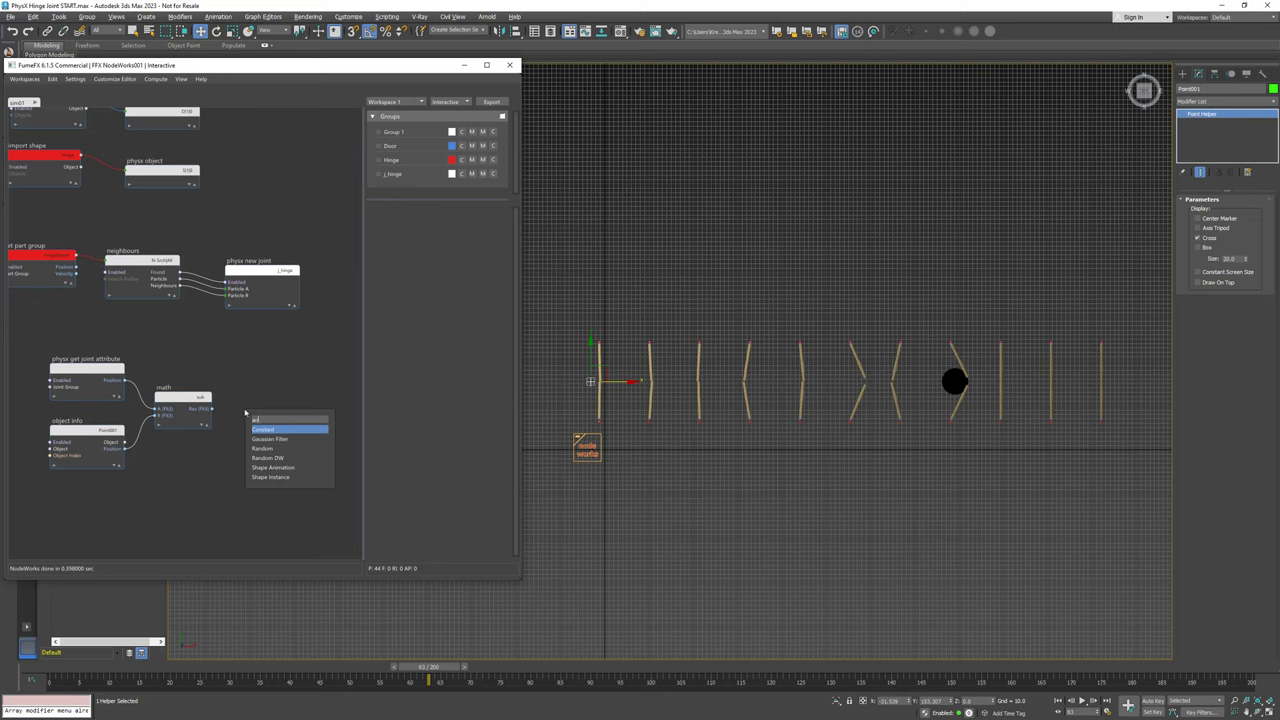
- Chain Cast and Remap nodes after the subtraction of the two positions
left_click(263, 429)
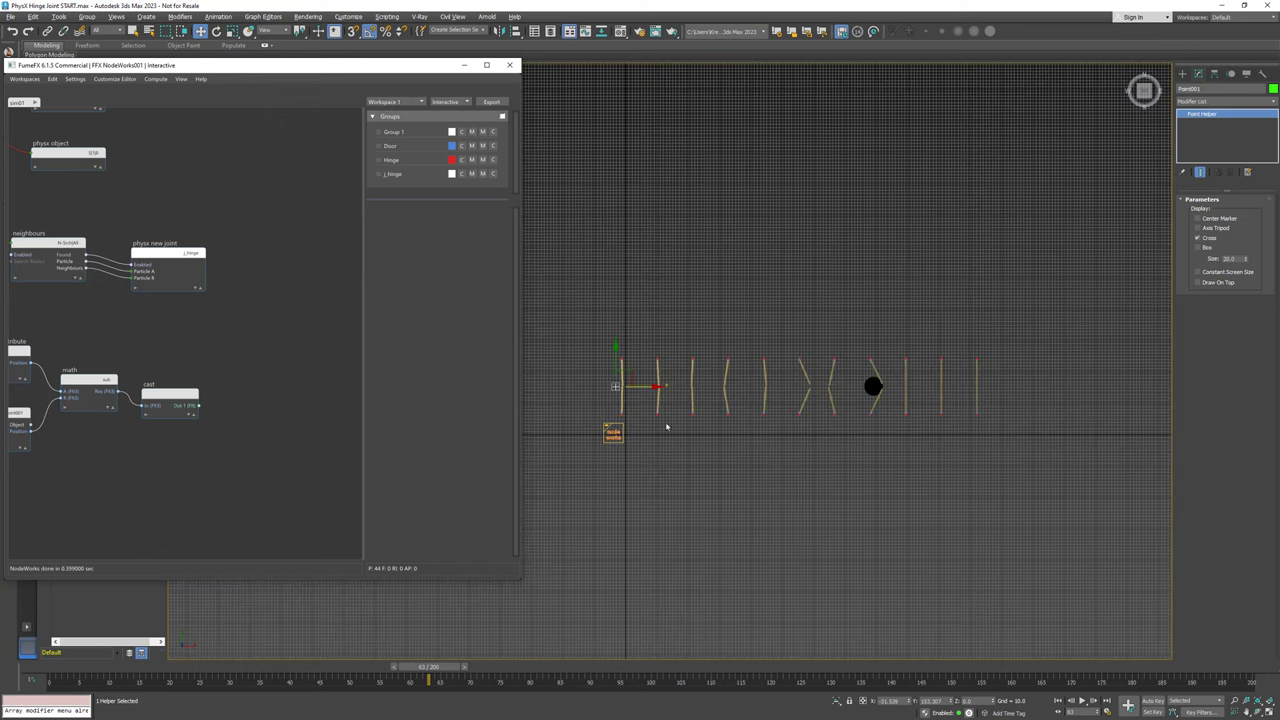
right_click(215, 408)
type("rema")
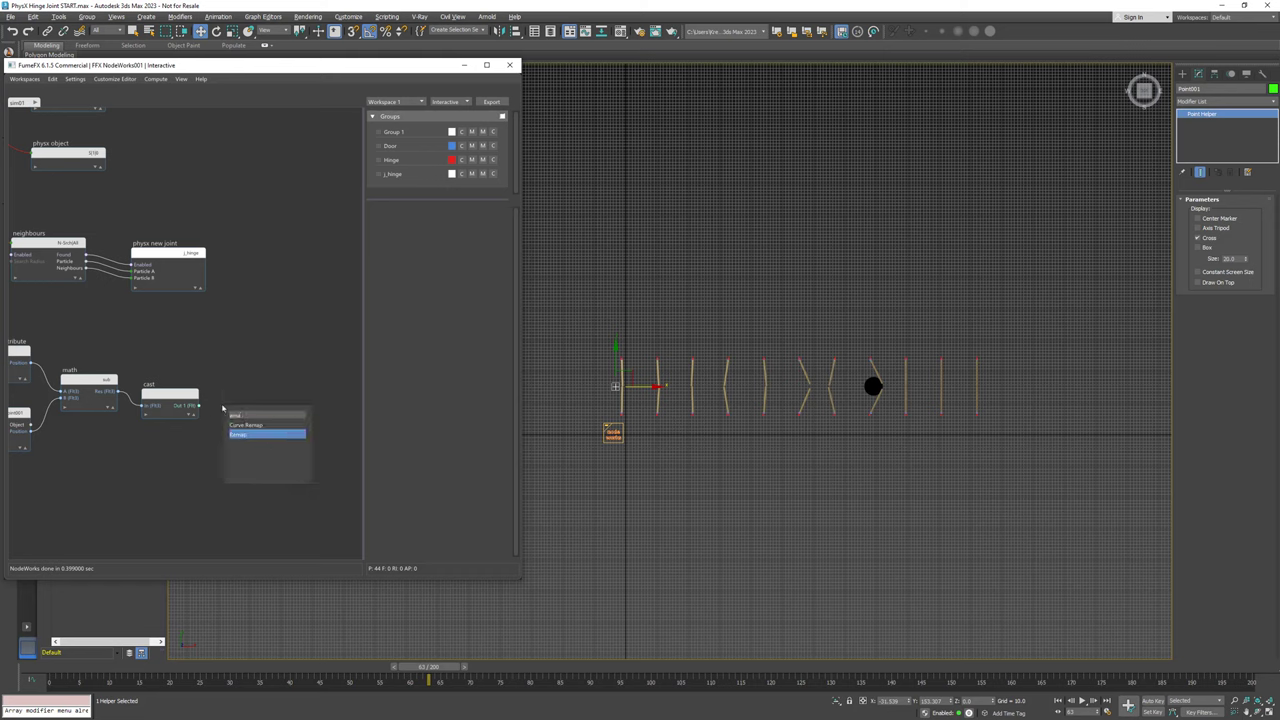
left_click(239, 434)
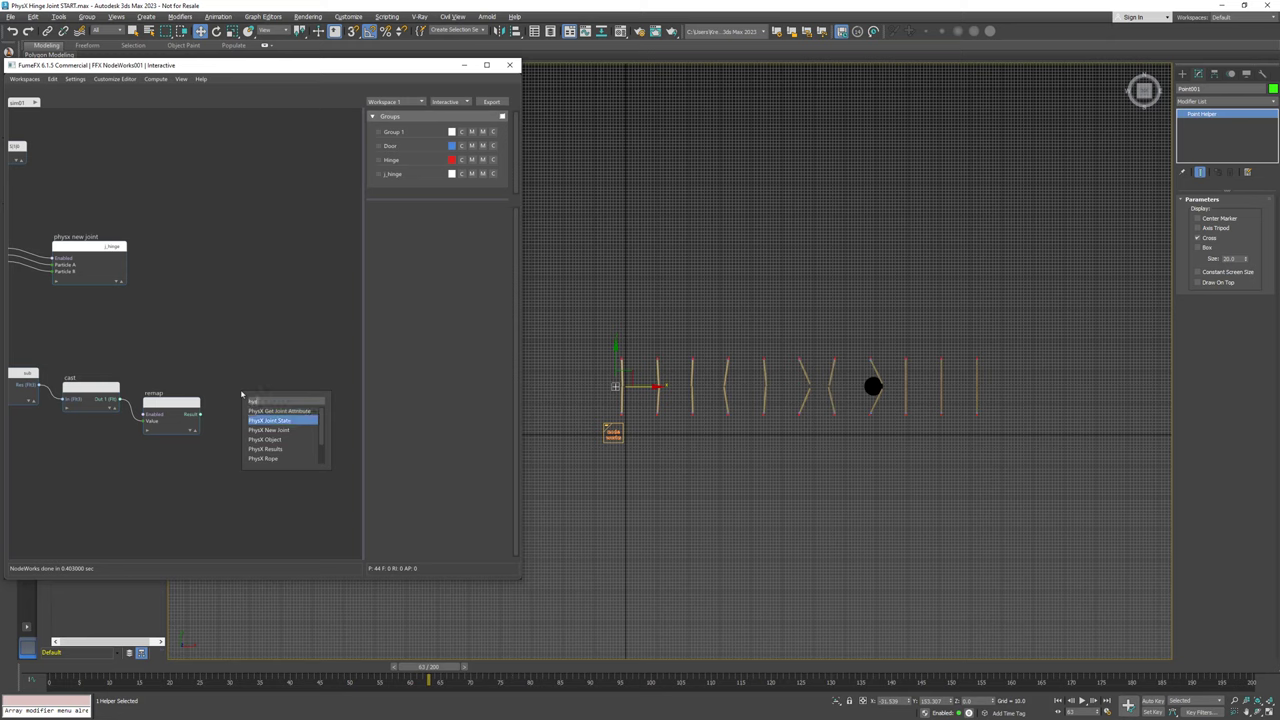
- Feed the Remap result into a PhysX Set Joint node's Stiffness and add Simulation Info
left_click(279, 410)
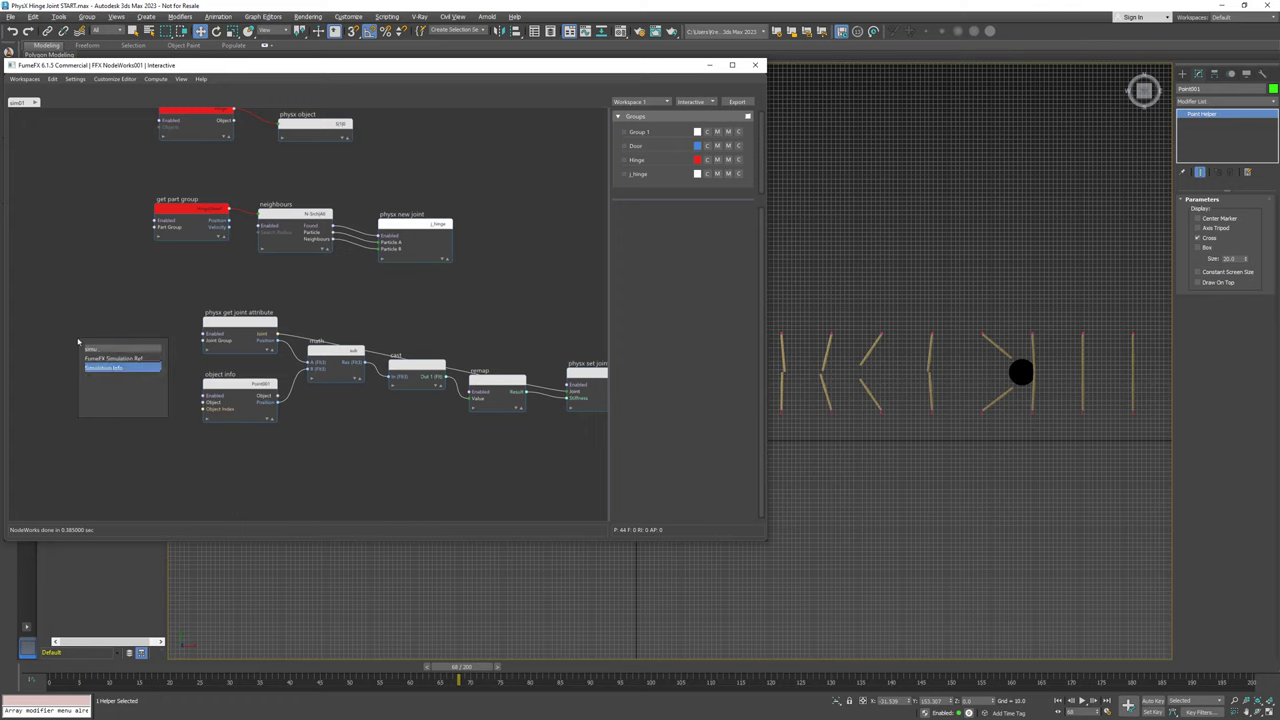
left_click(104, 367)
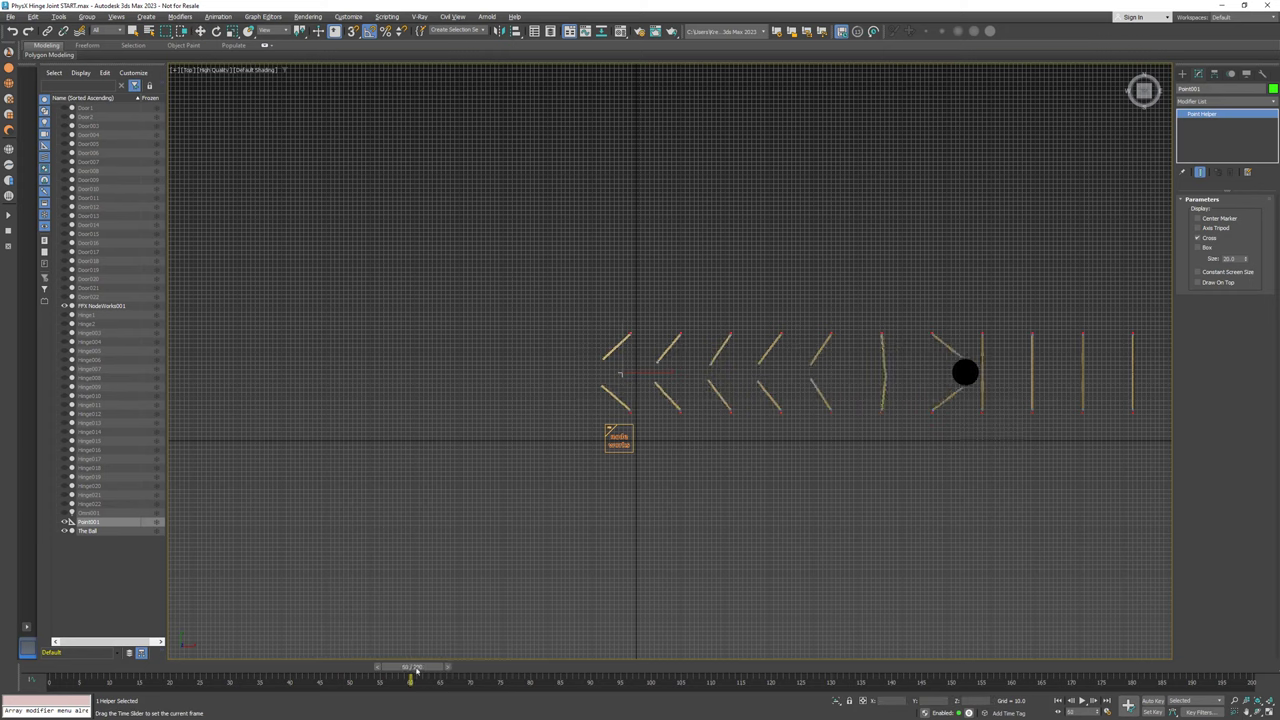
- Scrub the timeline to preview the whole door row swinging with varied stiffness
left_click_drag(411, 680, 760, 680)
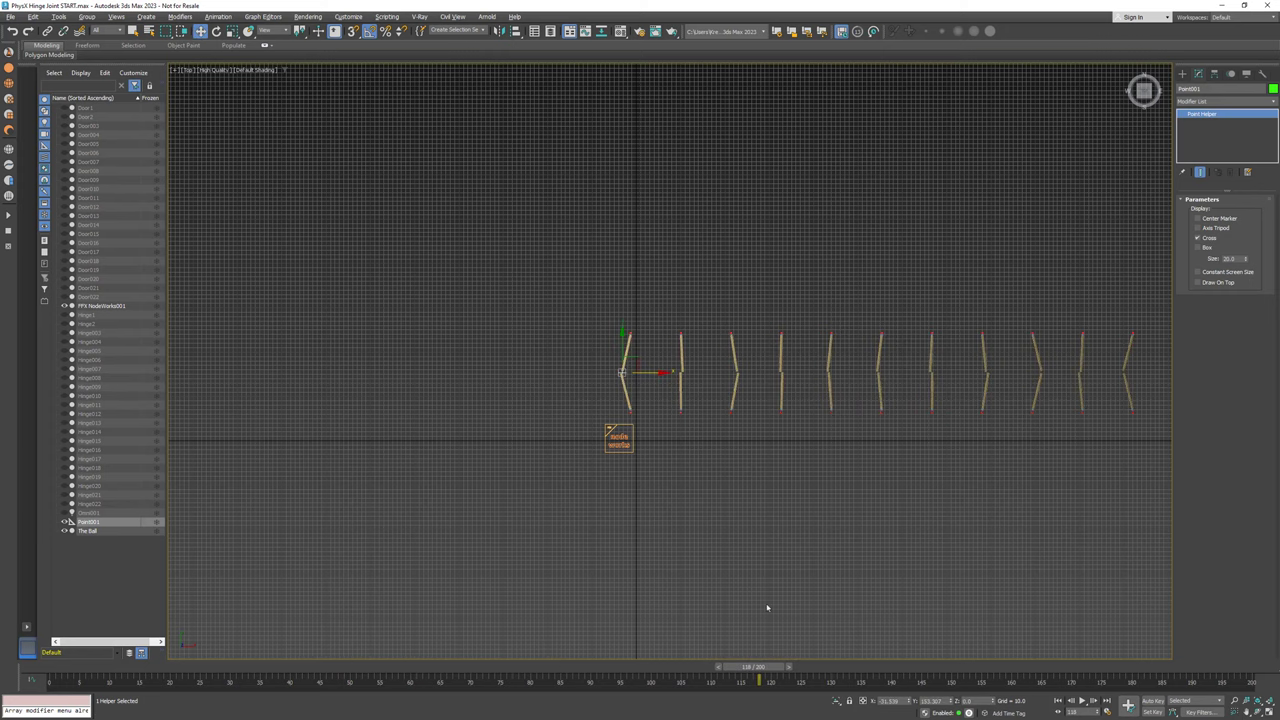